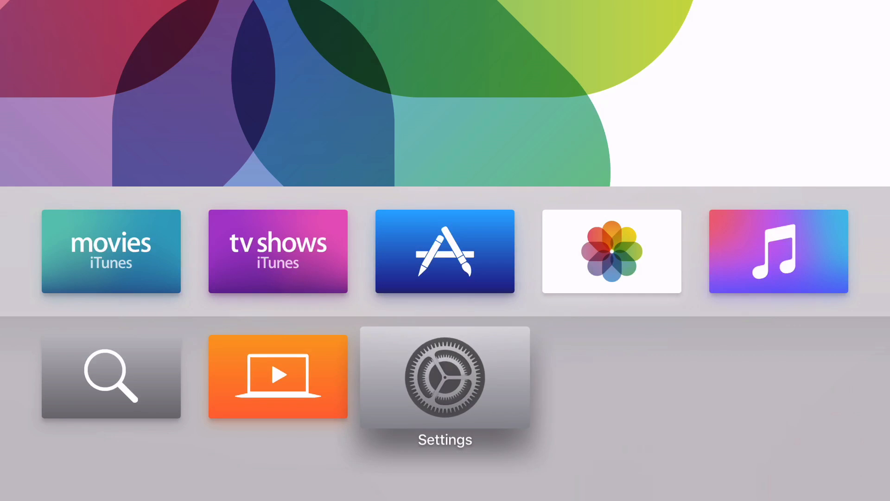
In Apple TV Settings, set the screensaver to start after 15 minutes
left_click(444, 379)
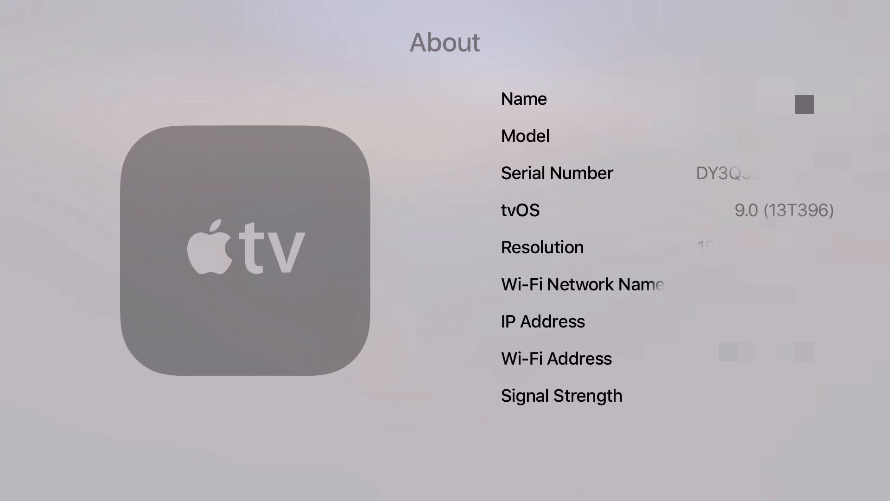
scroll("down", 3)
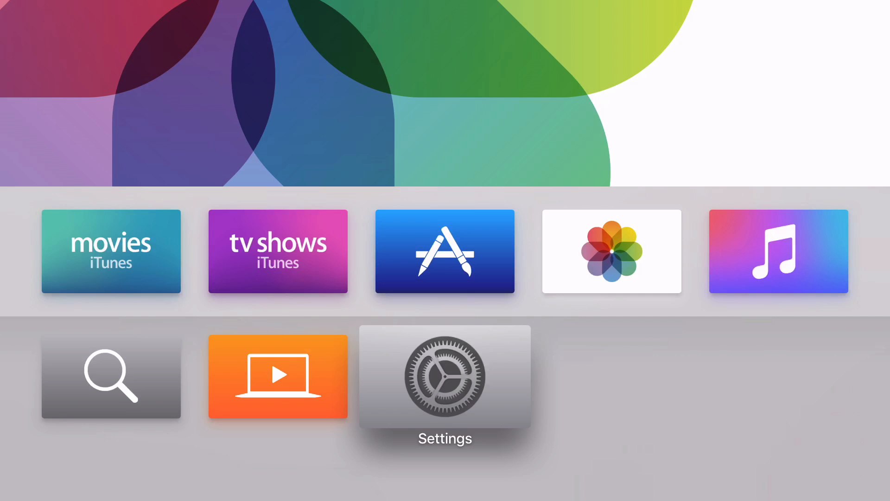
left_click(445, 377)
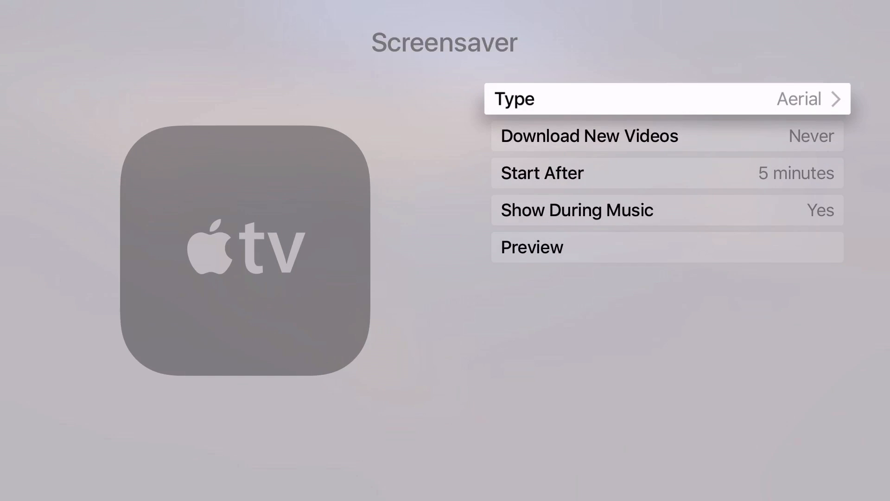
scroll("down", 3)
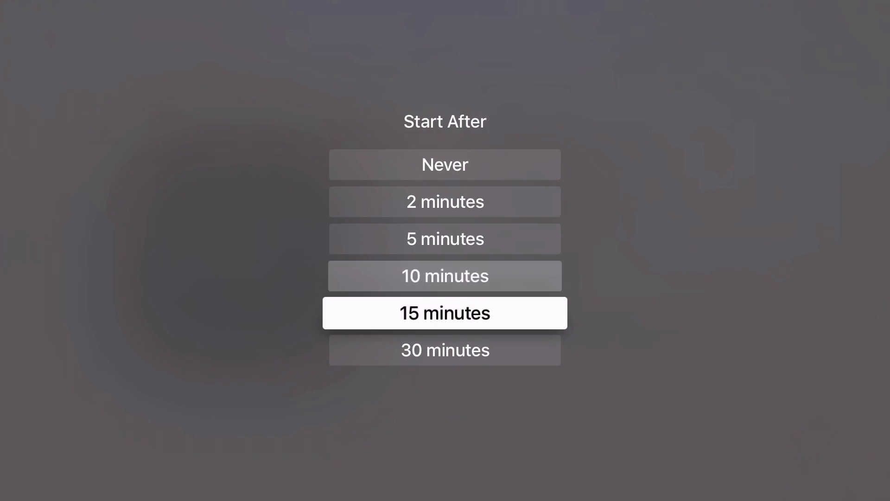
left_click(445, 349)
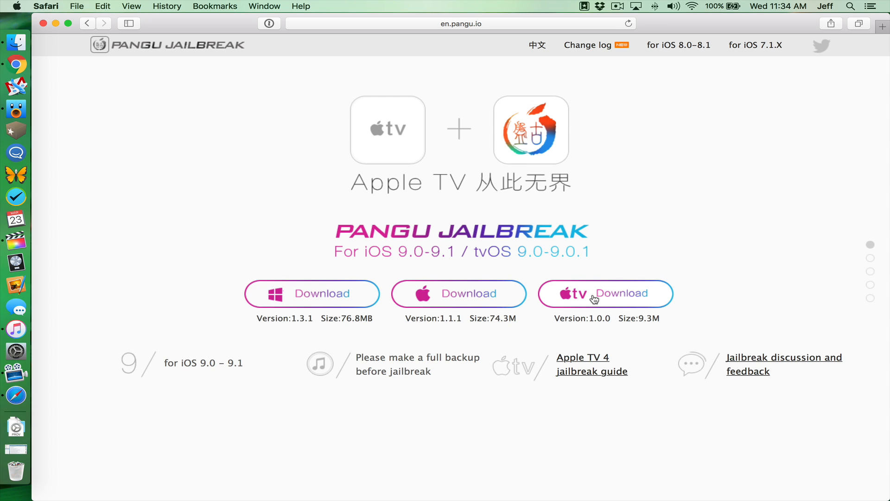
Save the linked Pangu9_ATV_v1.0.zip Apple TV jailbreak download to the Desktop
right_click(604, 293)
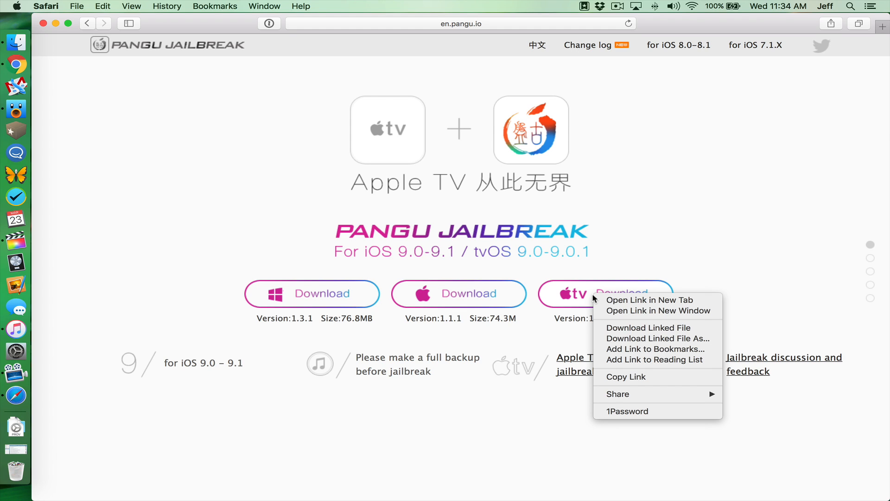
mouse_move(643, 339)
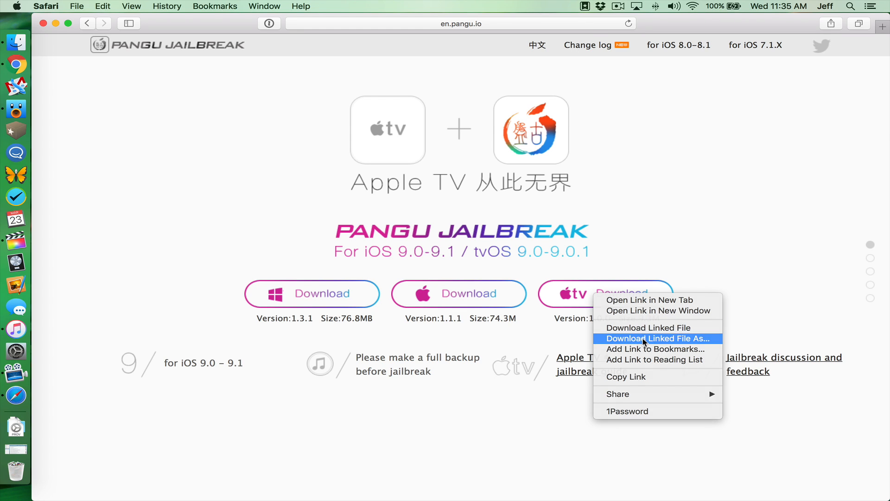
left_click(657, 339)
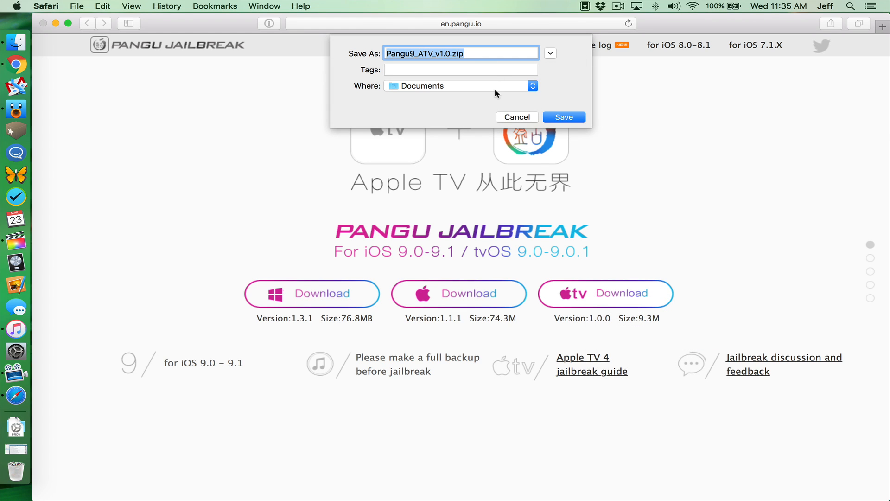
left_click(531, 86)
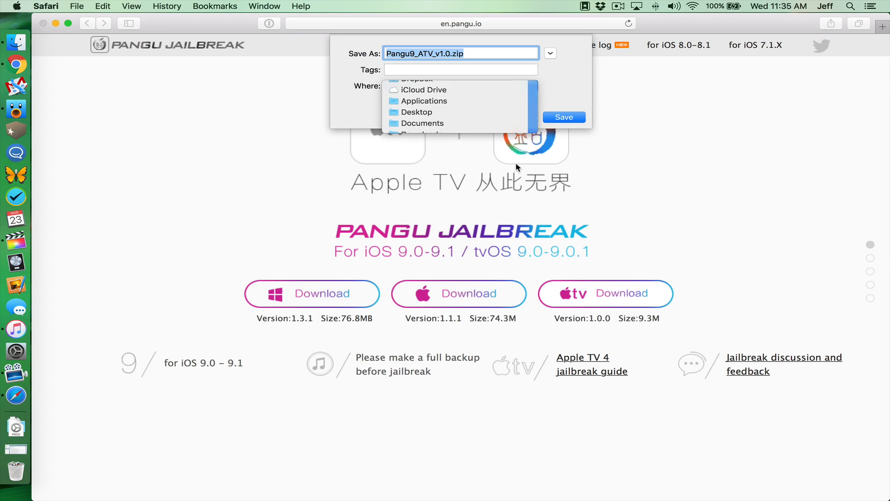
left_click(563, 117)
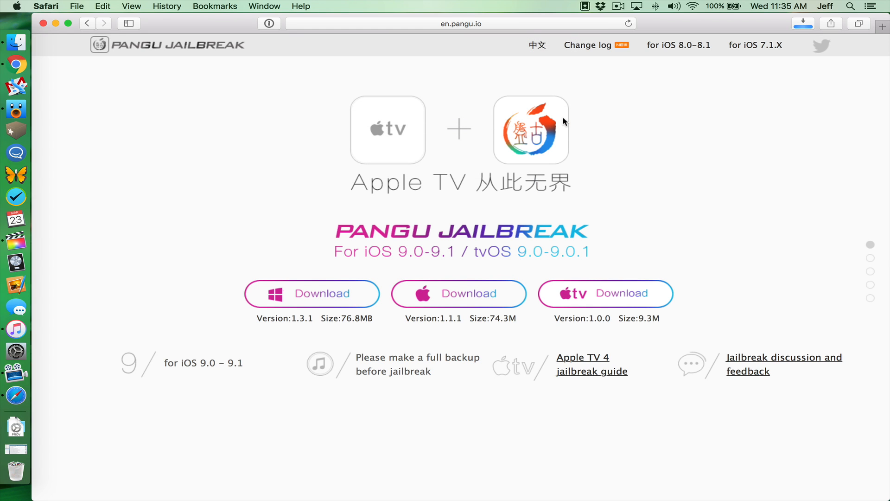
mouse_move(478, 131)
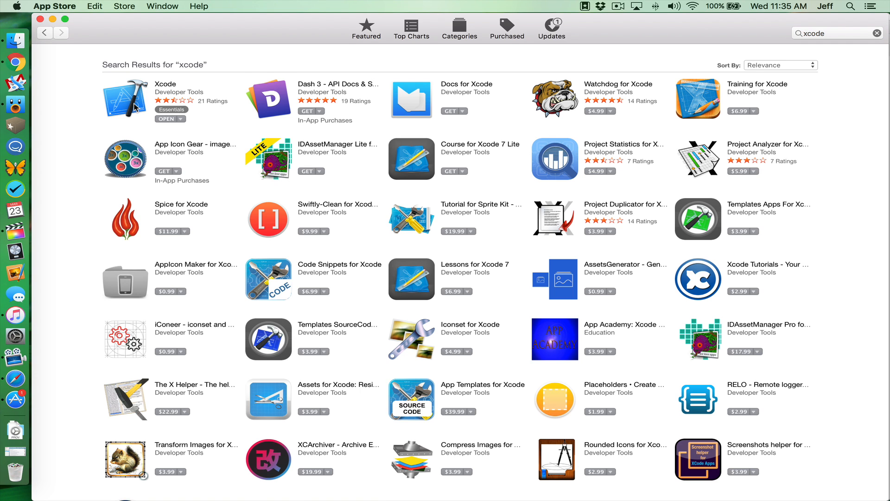
Open Xcode's product page from the App Store search results for xcode
left_click(125, 99)
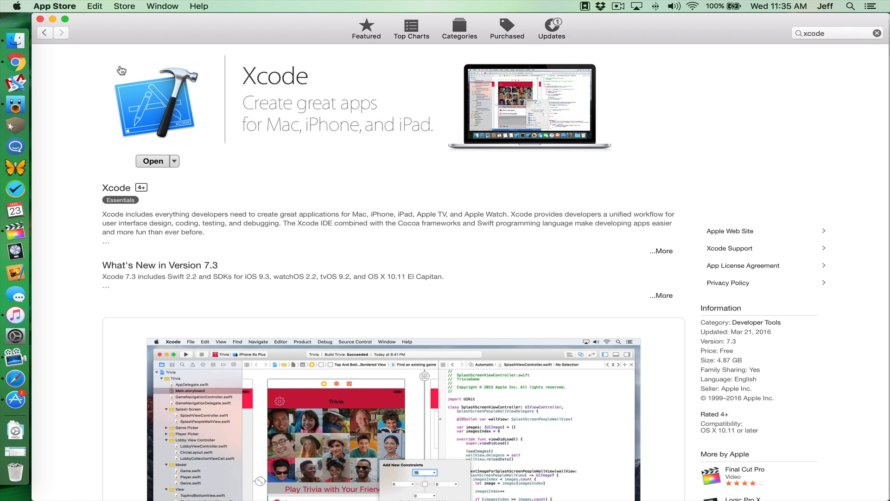
mouse_move(40, 19)
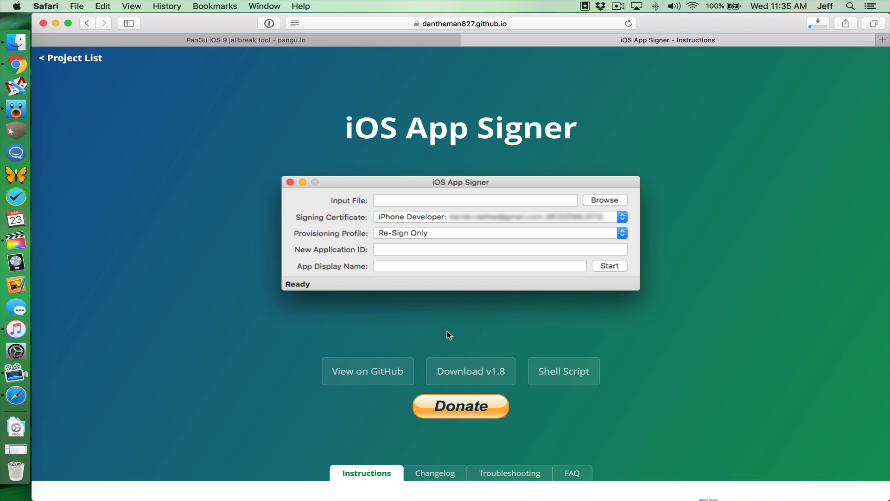
Save iOS App Signer v1.8 (iOS.App.Signer.app.zip) to the Desktop and check the downloads list
right_click(470, 371)
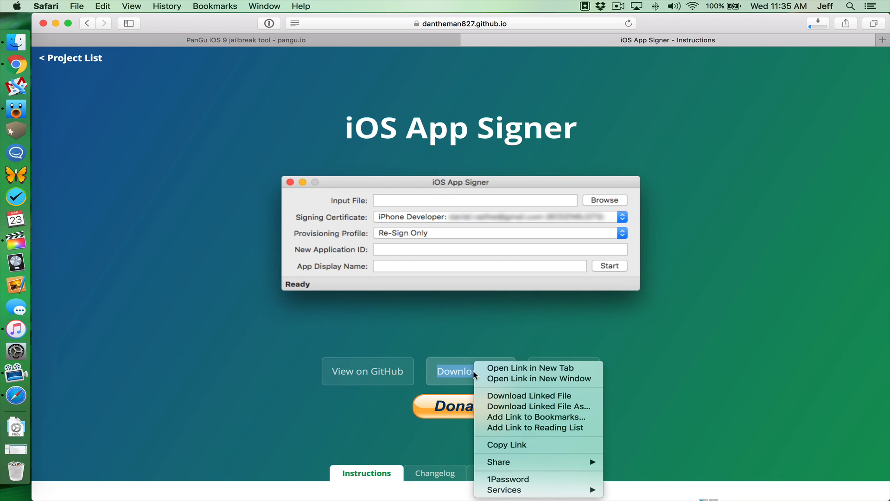
mouse_move(533, 407)
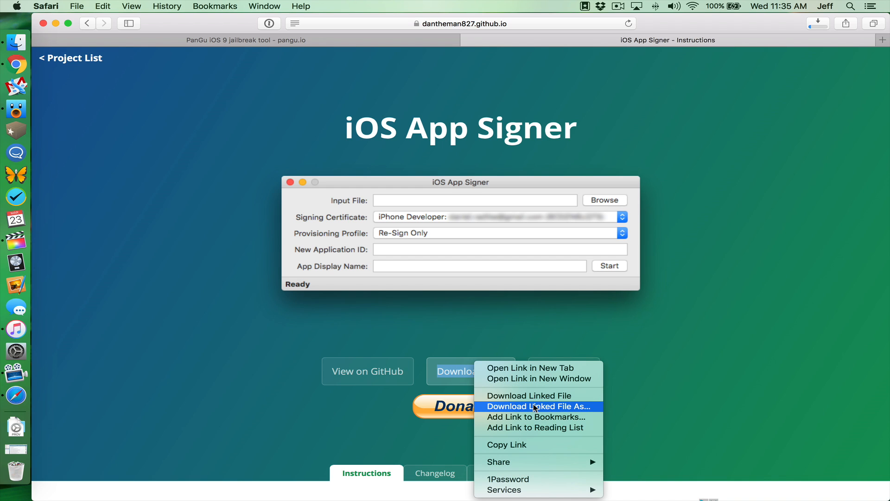
left_click(537, 406)
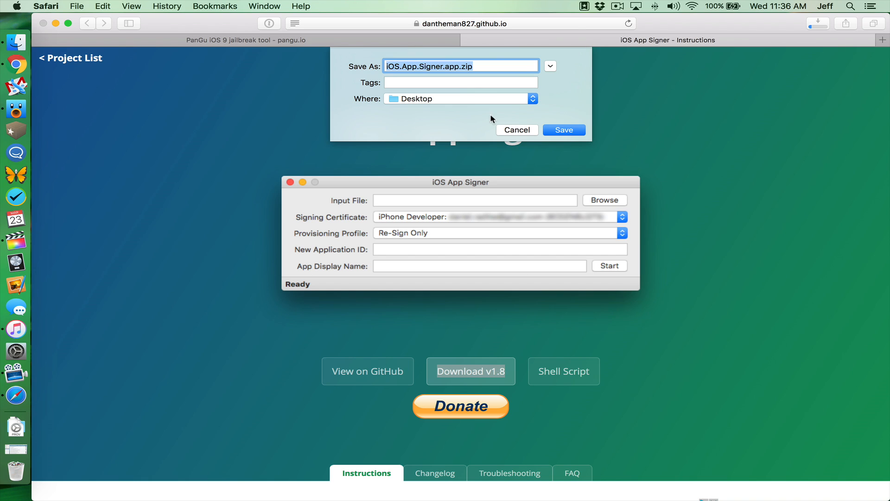
mouse_move(547, 130)
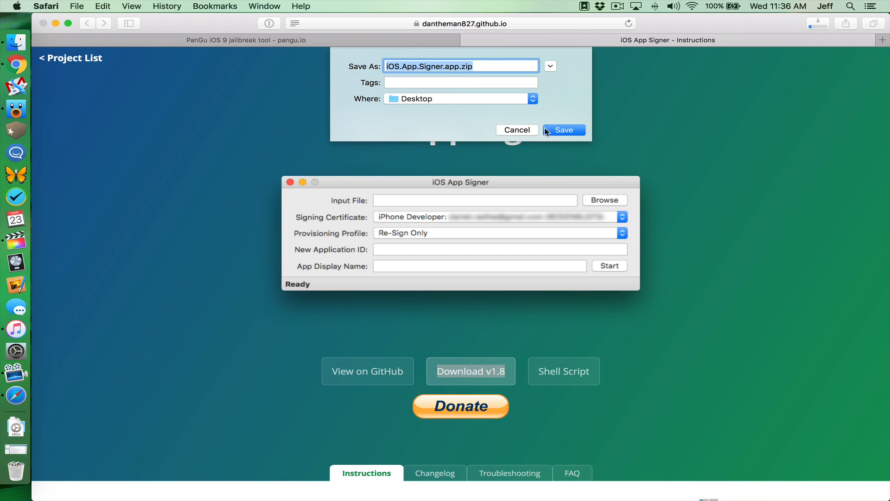
left_click(564, 130)
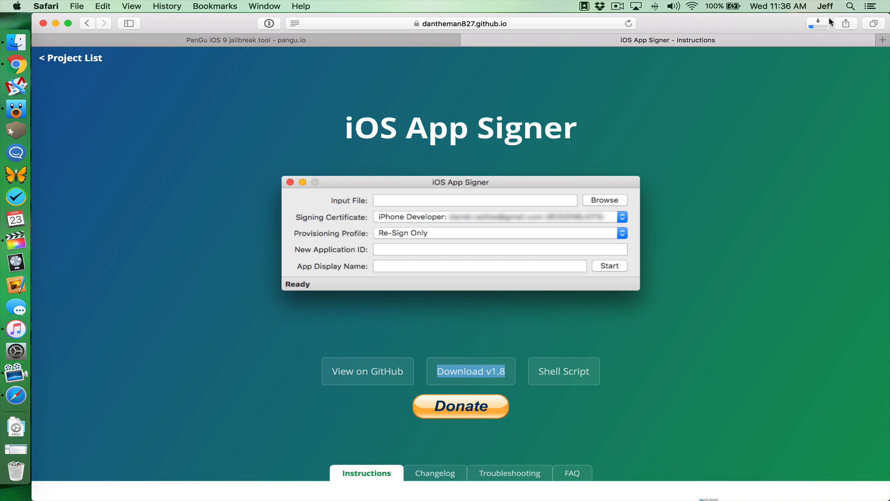
left_click(817, 23)
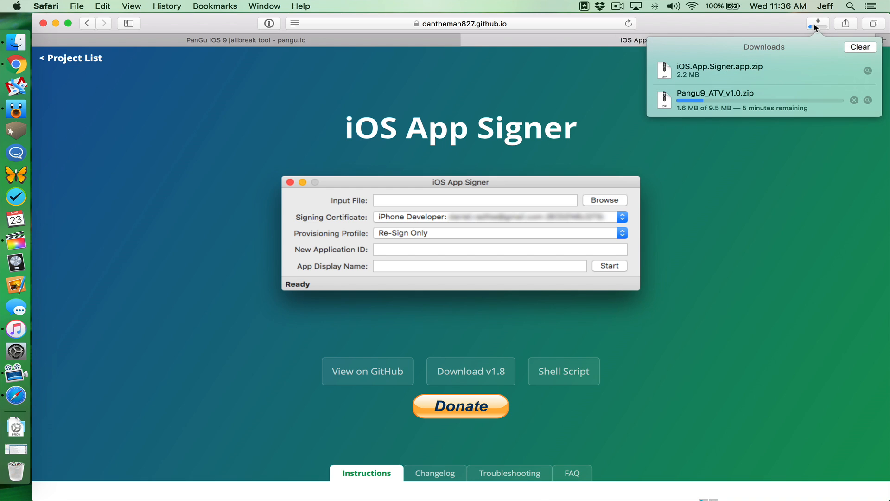
left_click(523, 165)
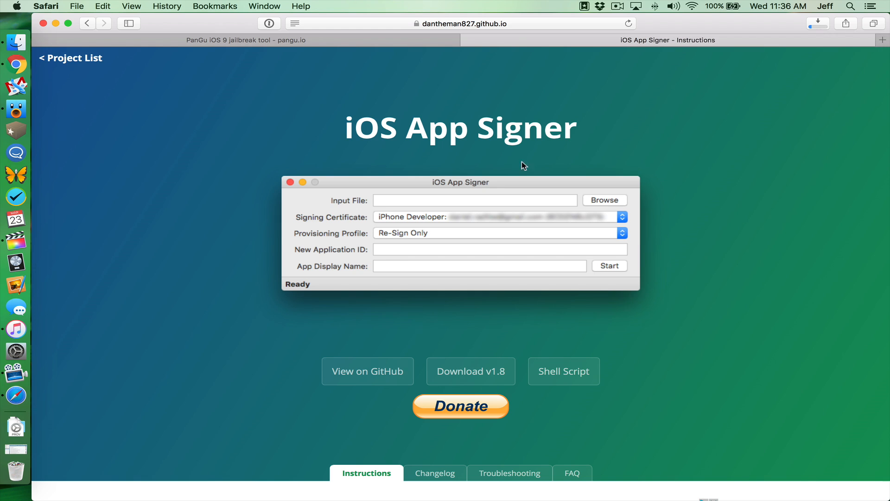
mouse_move(55, 23)
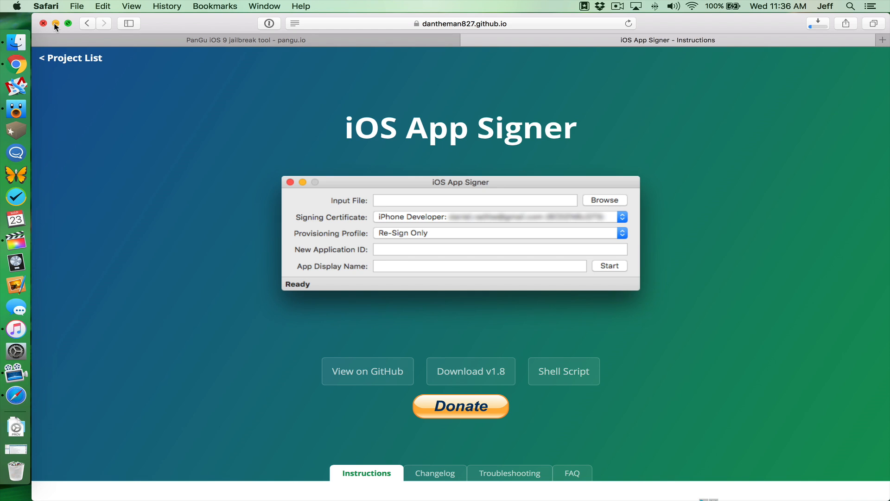
Hide Safari and launch Xcode 7.3 to show its Welcome window
left_click(56, 23)
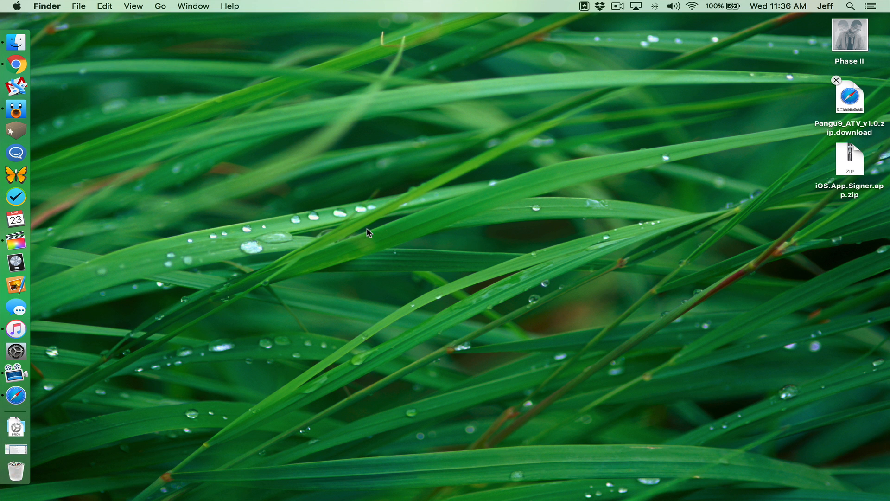
mouse_move(413, 211)
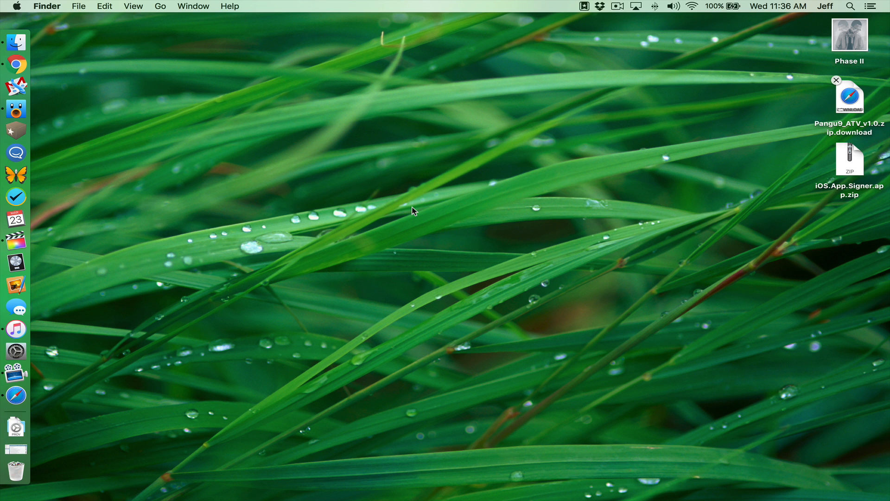
mouse_move(278, 217)
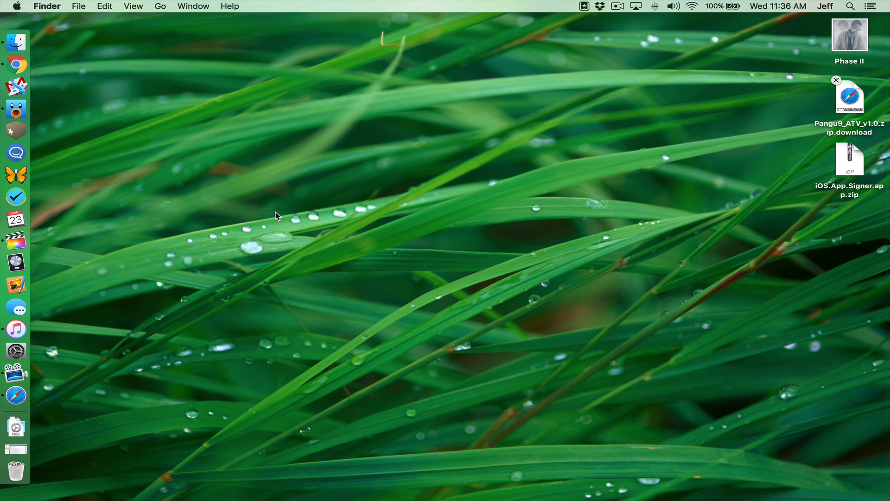
type("xc")
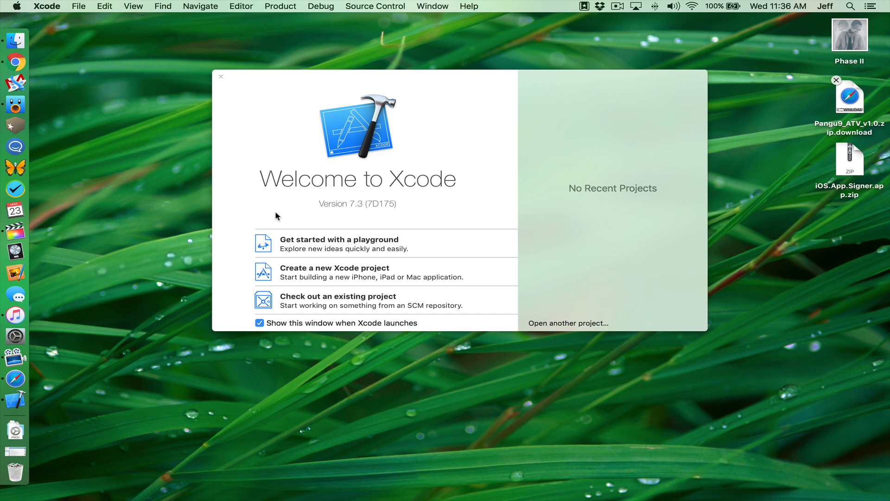
Open Xcode Preferences and select the Apple ID's free Personal Team in Accounts
left_click(46, 6)
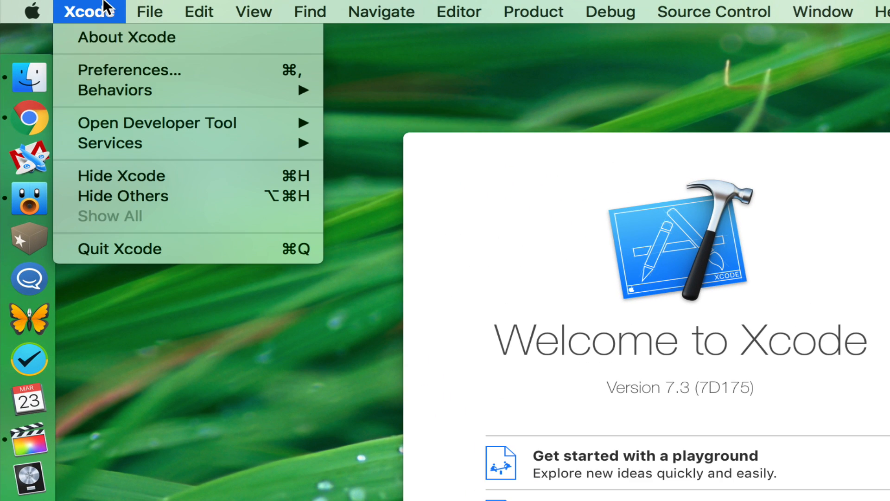
left_click(128, 70)
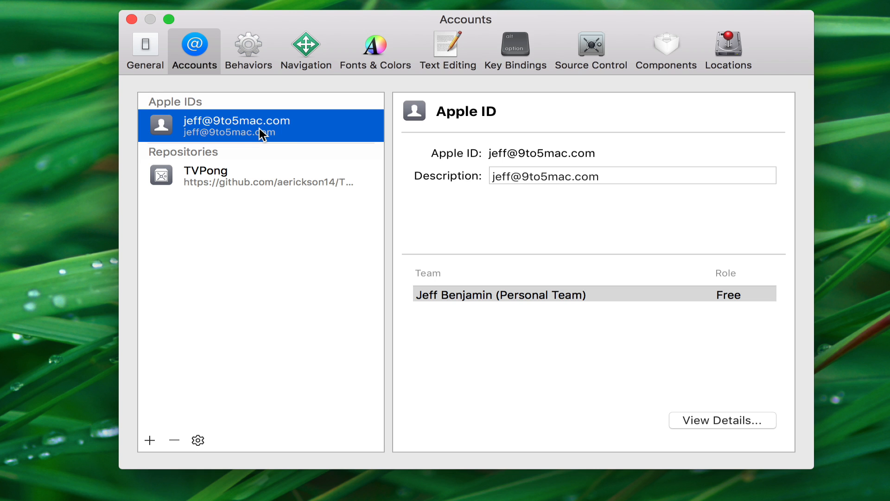
mouse_move(500, 322)
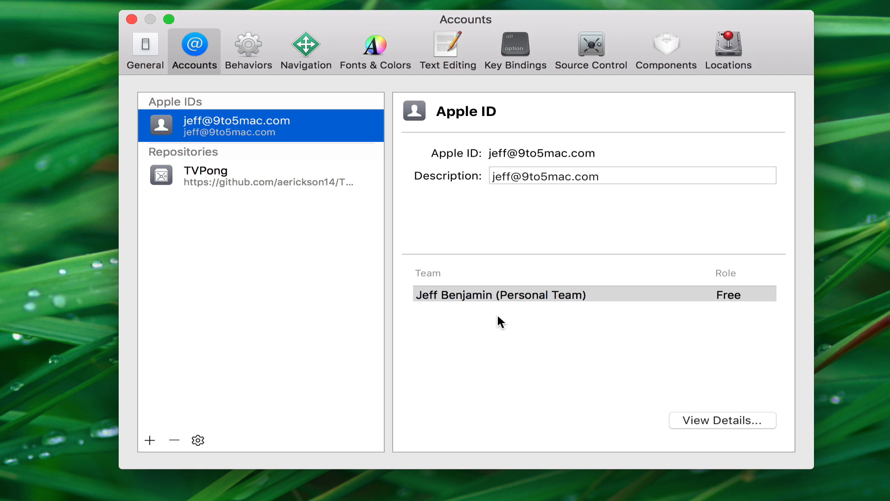
left_click(500, 293)
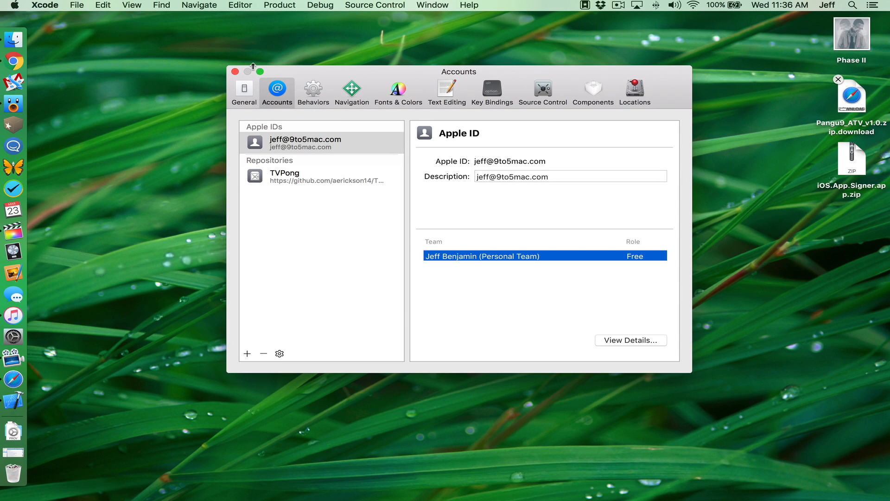
mouse_move(13, 379)
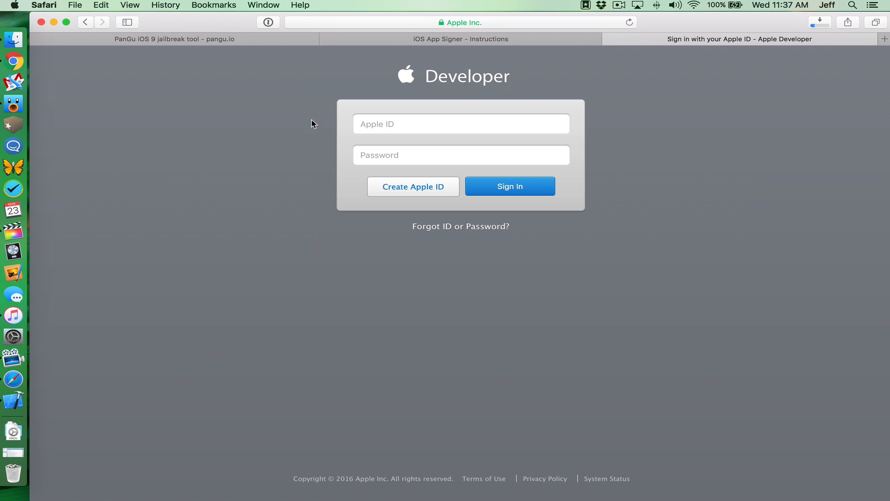
mouse_move(409, 147)
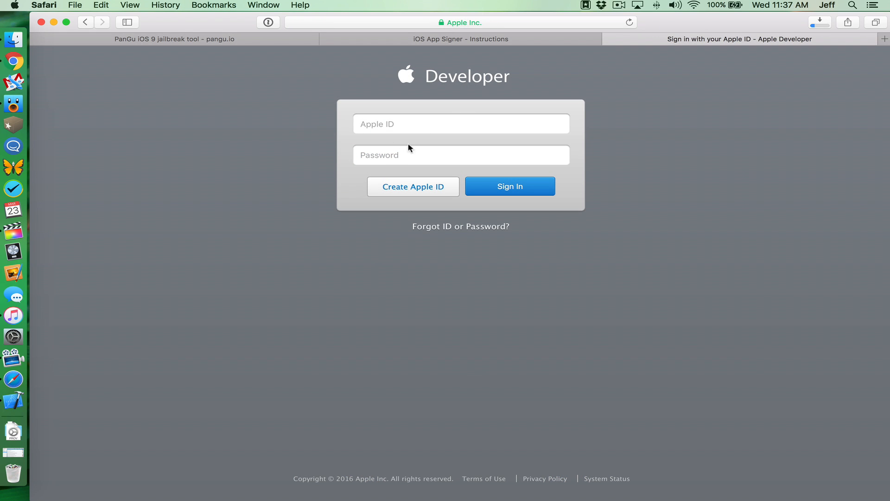
mouse_move(412, 187)
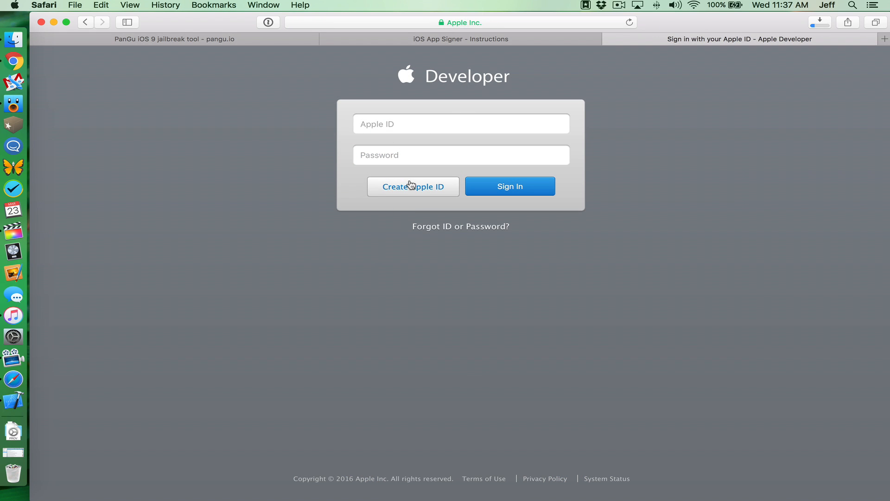
mouse_move(528, 214)
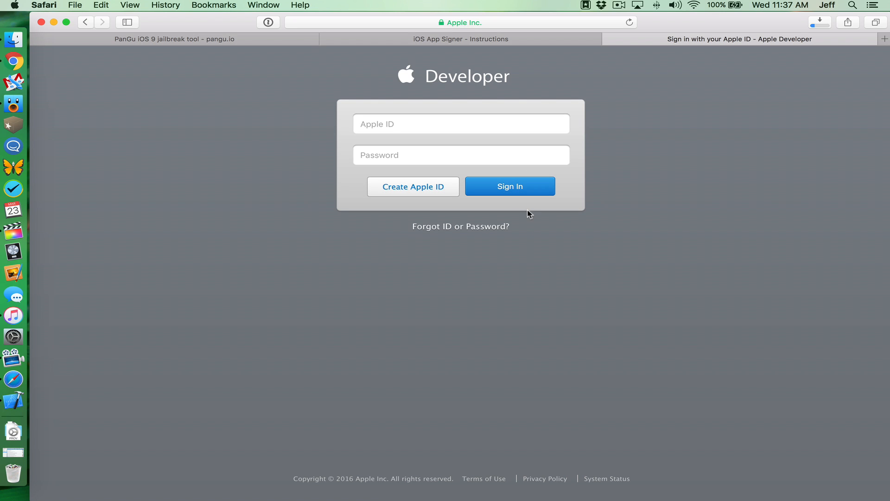
mouse_move(649, 80)
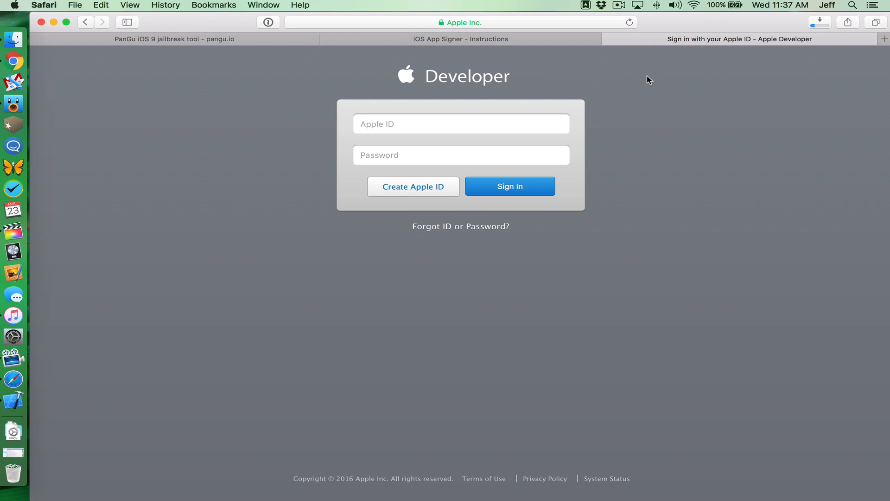
mouse_move(608, 40)
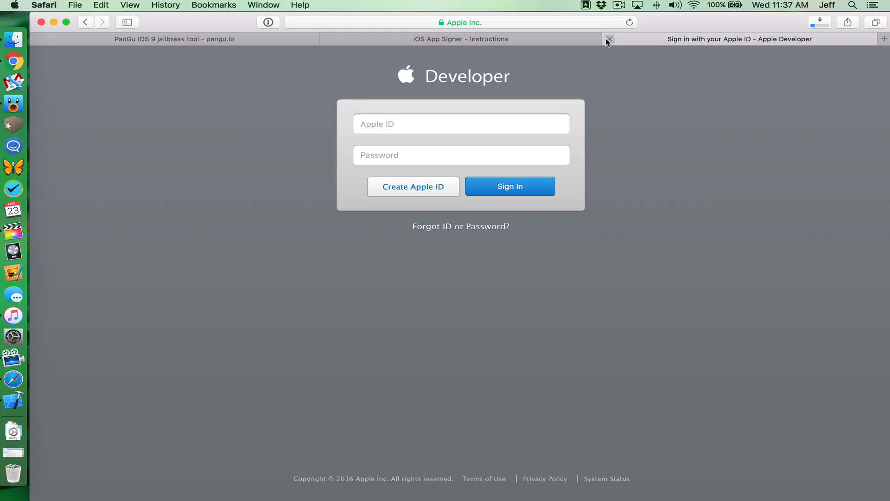
mouse_move(55, 22)
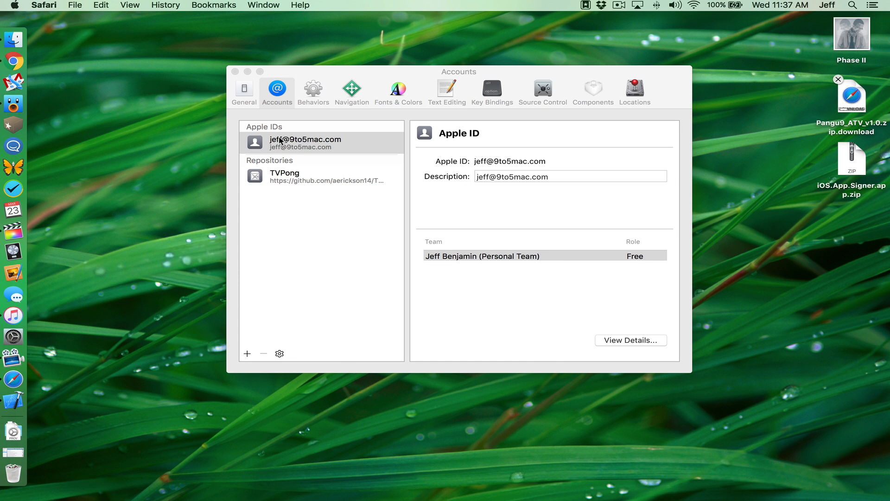
Close Accounts preferences, return to the Xcode welcome window, and show the File > New options
left_click(305, 142)
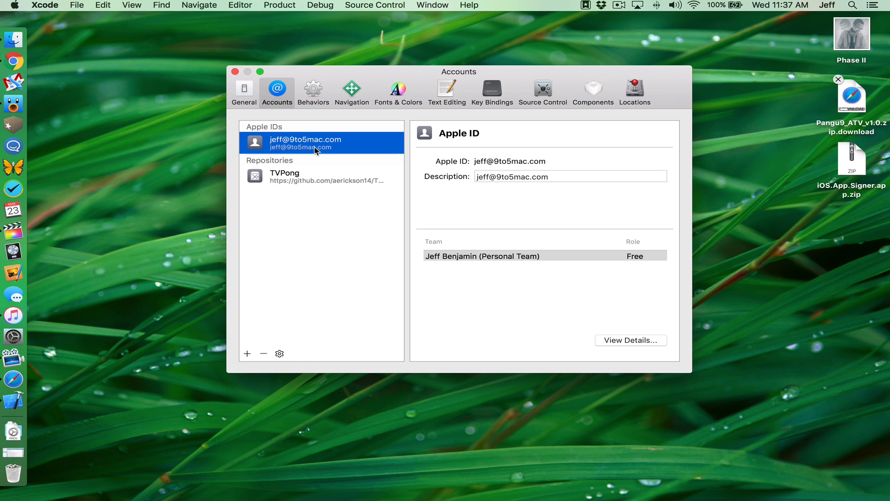
mouse_move(235, 73)
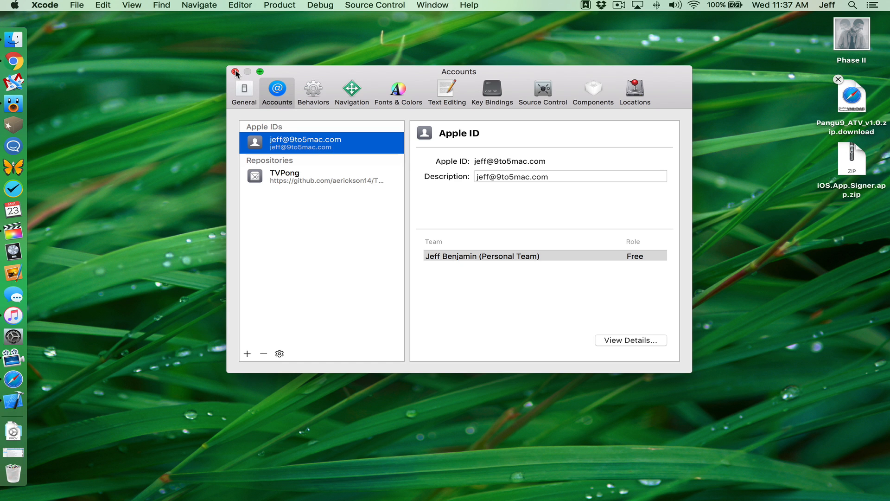
left_click(236, 72)
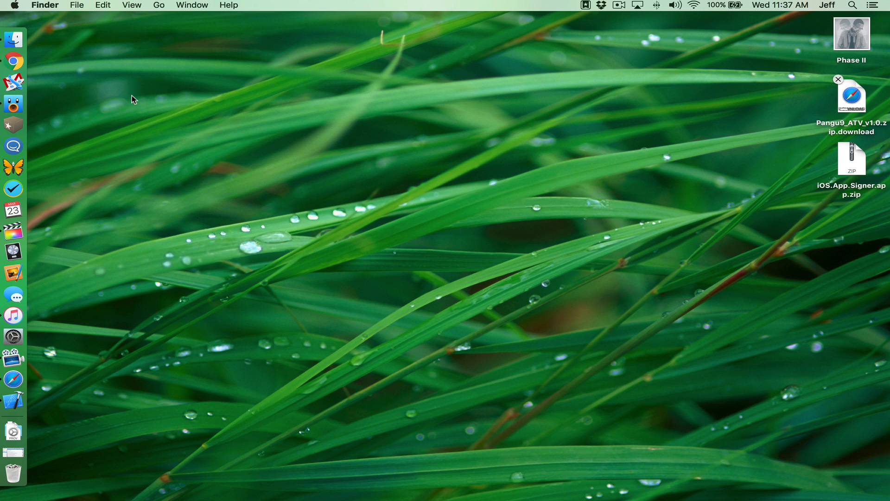
mouse_move(12, 400)
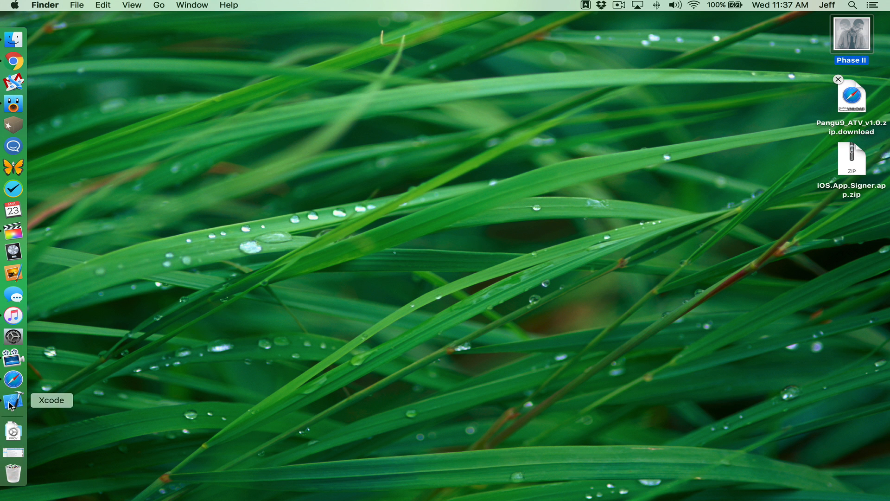
left_click(13, 399)
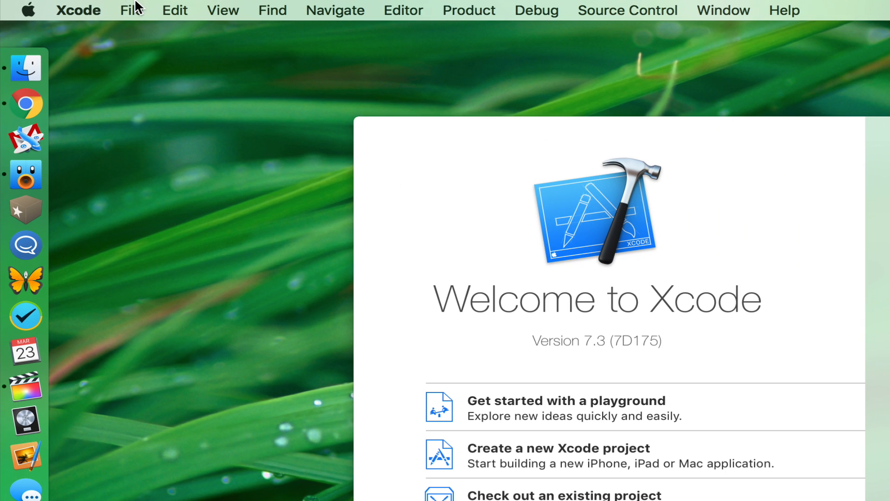
left_click(131, 10)
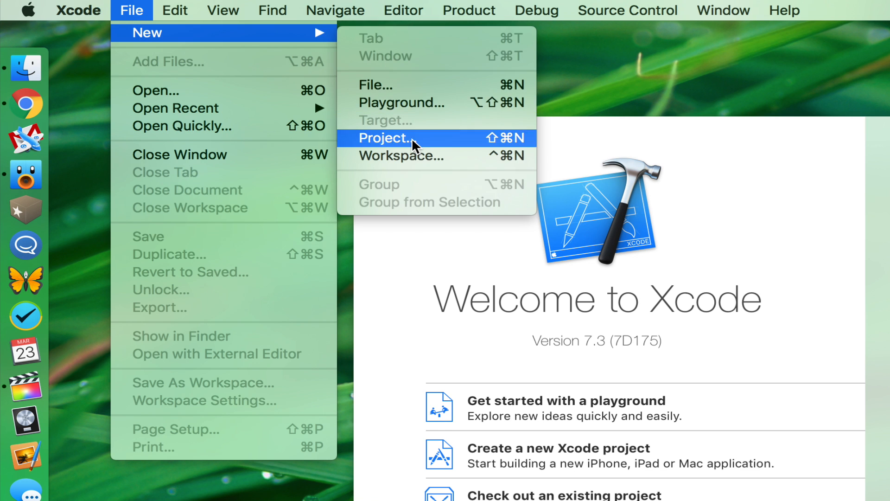
Start a new project from the tvOS Single View Application template
left_click(385, 139)
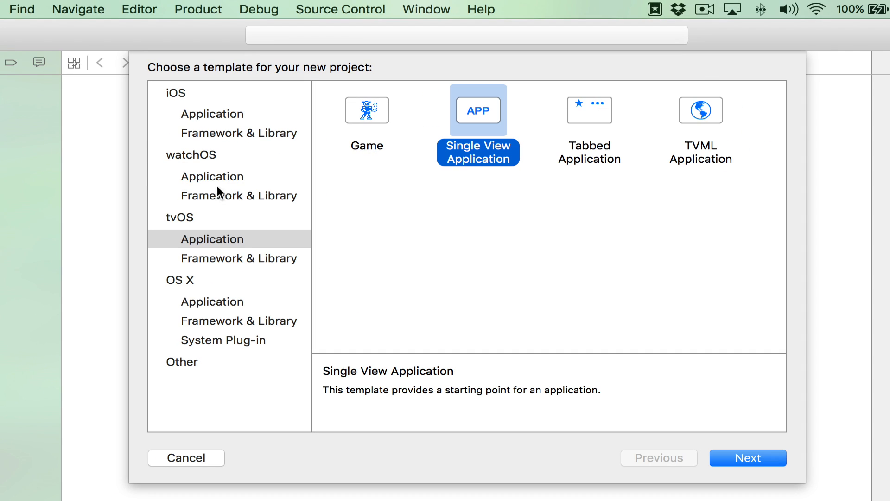
mouse_move(247, 251)
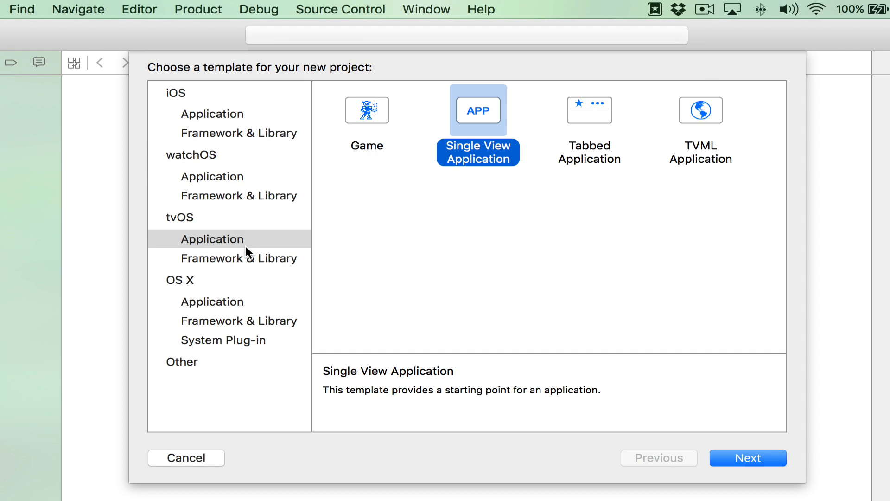
left_click(229, 238)
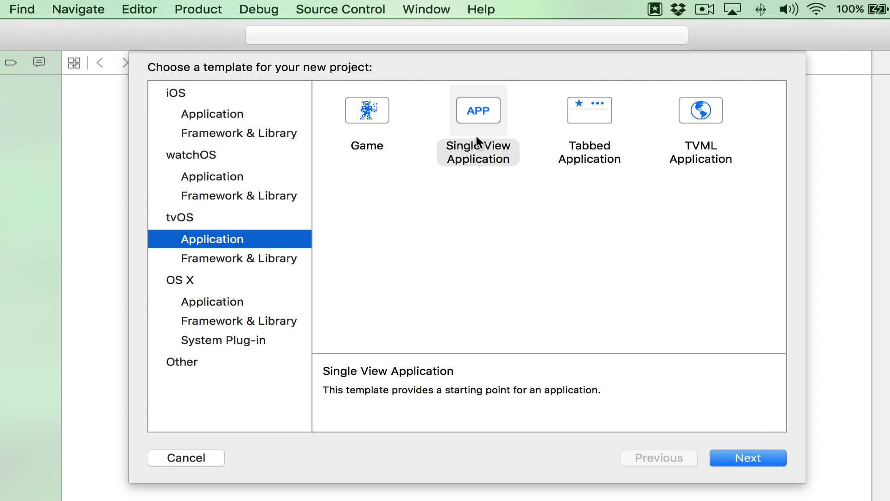
left_click(746, 457)
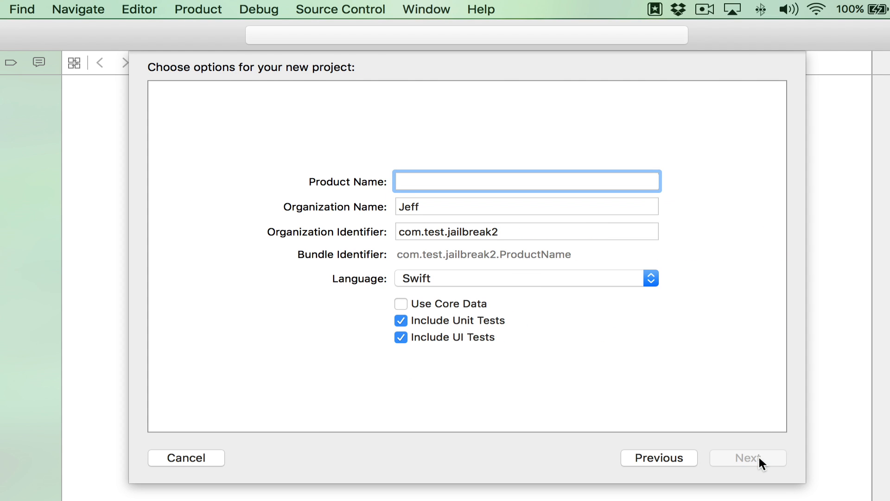
Name the project Jailbreak with identifier com.test.jailbreak3 and create it on the Desktop
type("Jailb")
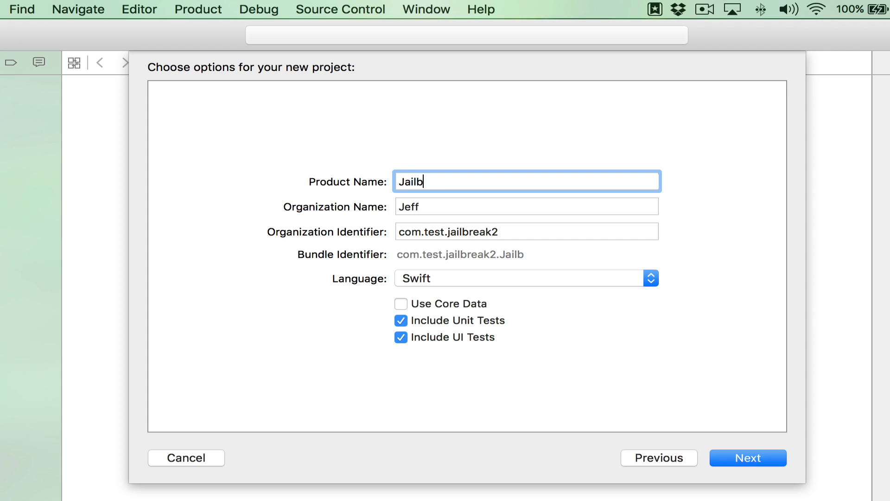
type("reak")
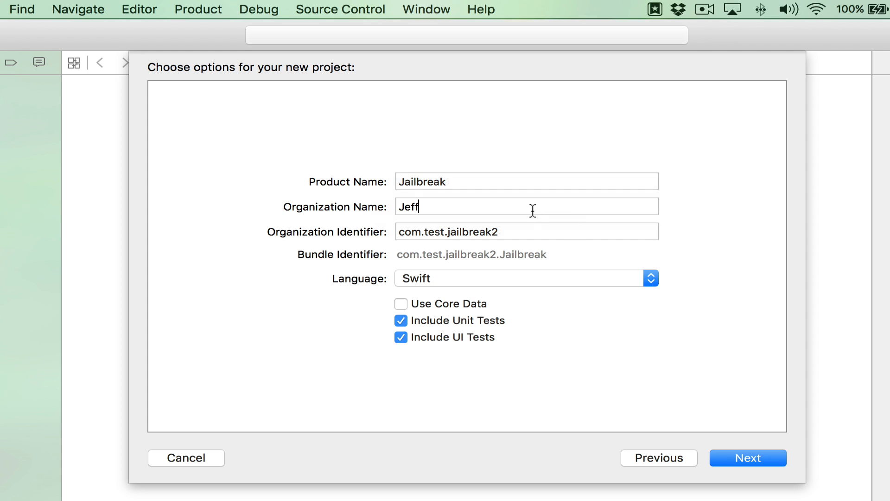
left_click(526, 230)
type("3")
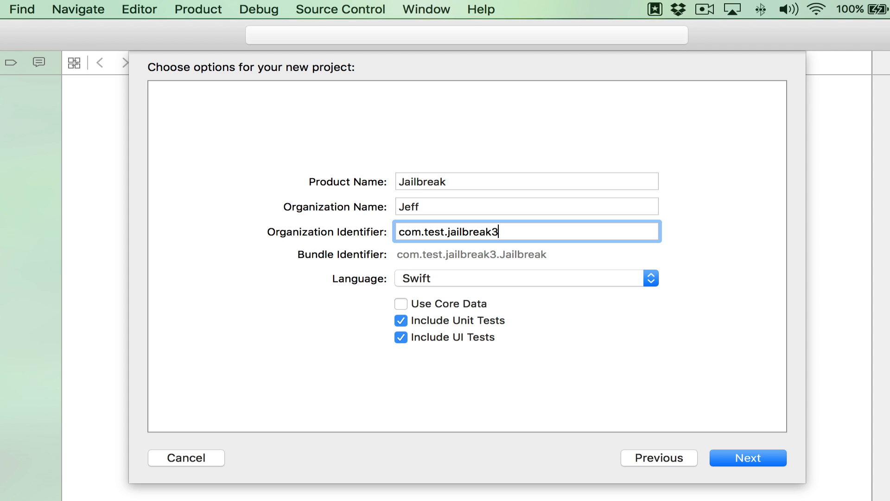
mouse_move(570, 289)
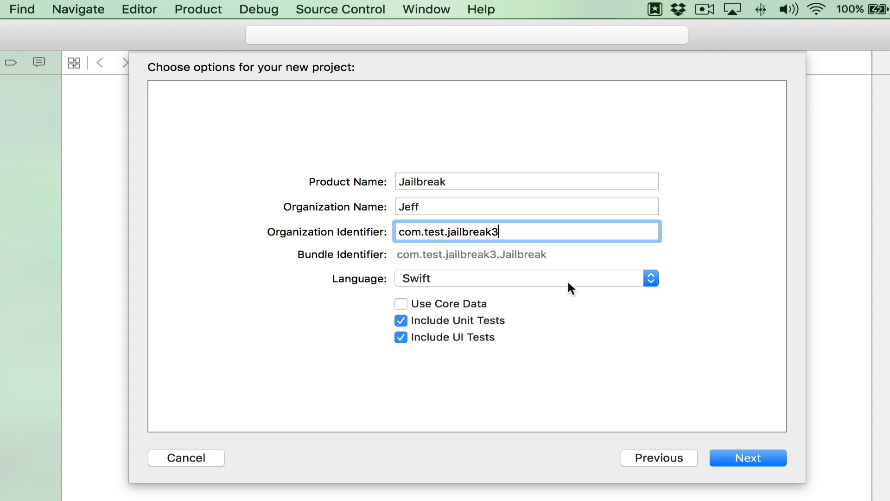
left_click(748, 458)
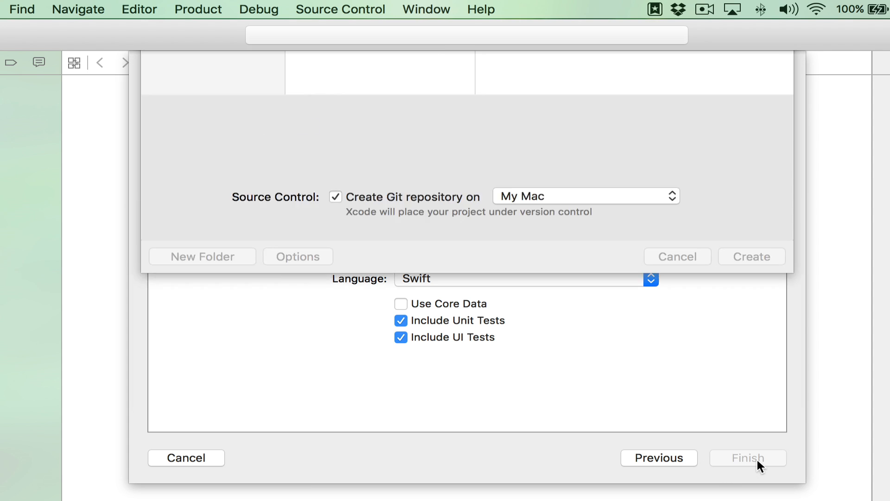
left_click(746, 458)
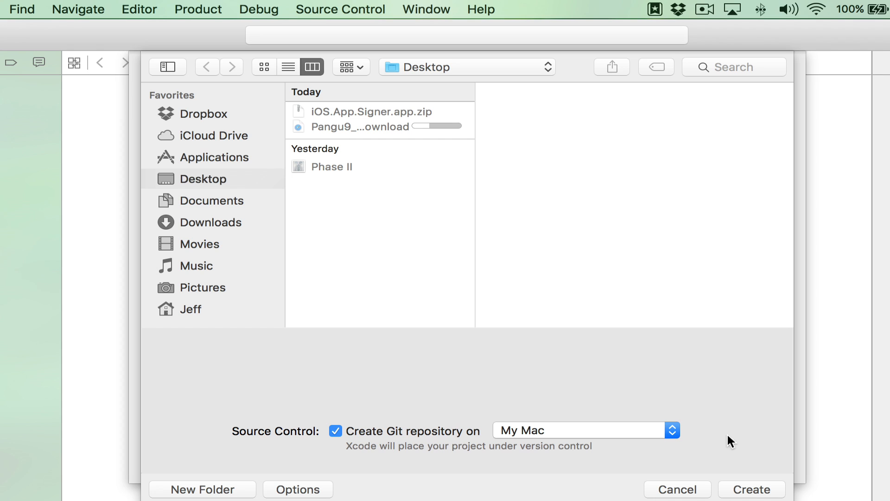
mouse_move(770, 495)
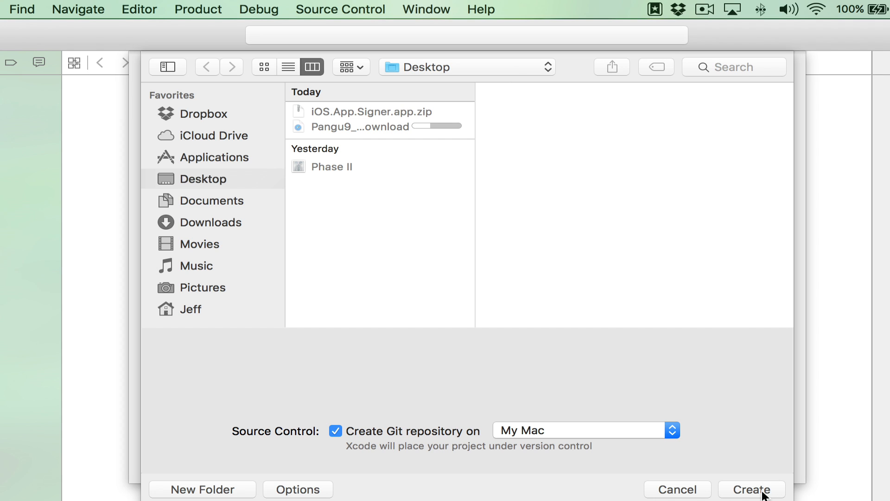
left_click(751, 489)
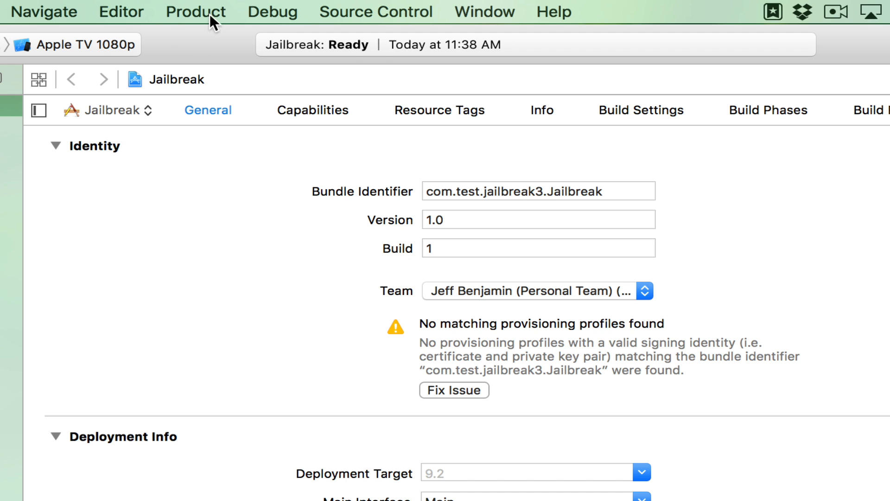
mouse_move(222, 296)
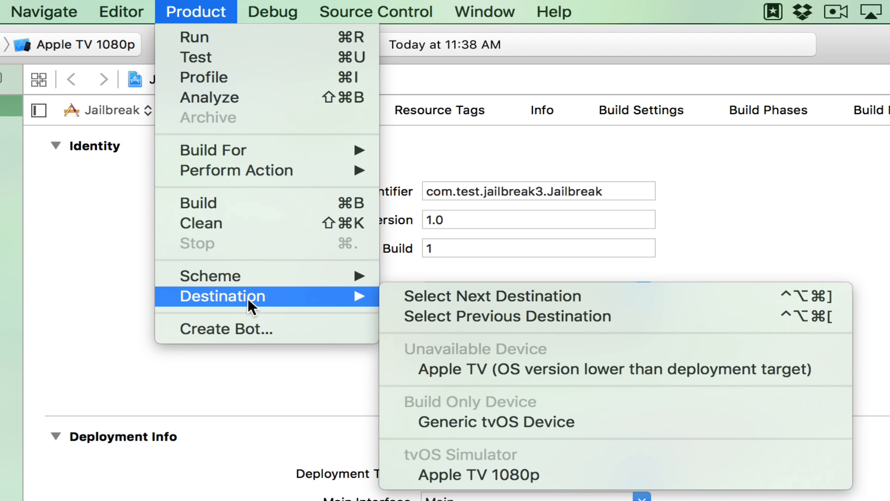
mouse_move(518, 369)
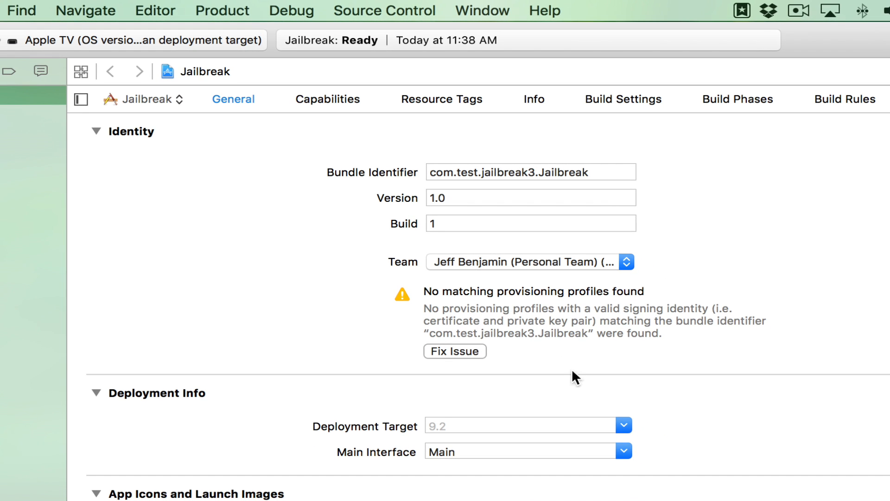
Set the Jailbreak app's deployment target to tvOS 9.0
left_click(623, 425)
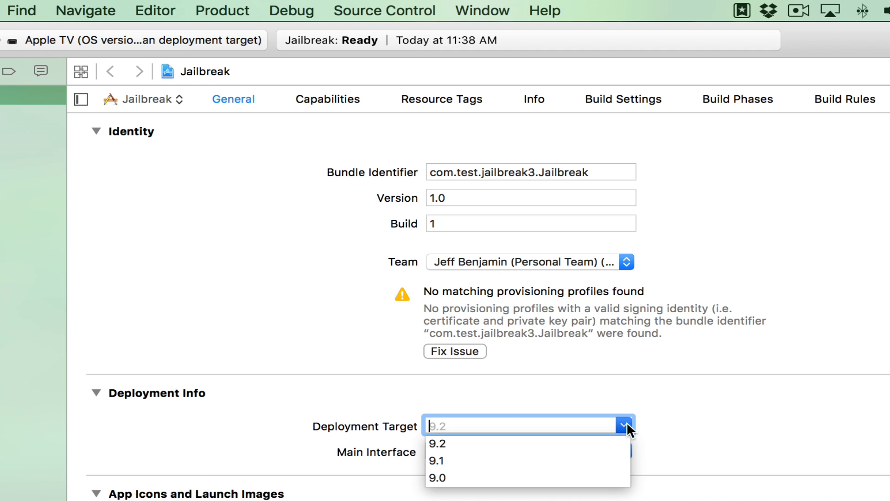
left_click(437, 478)
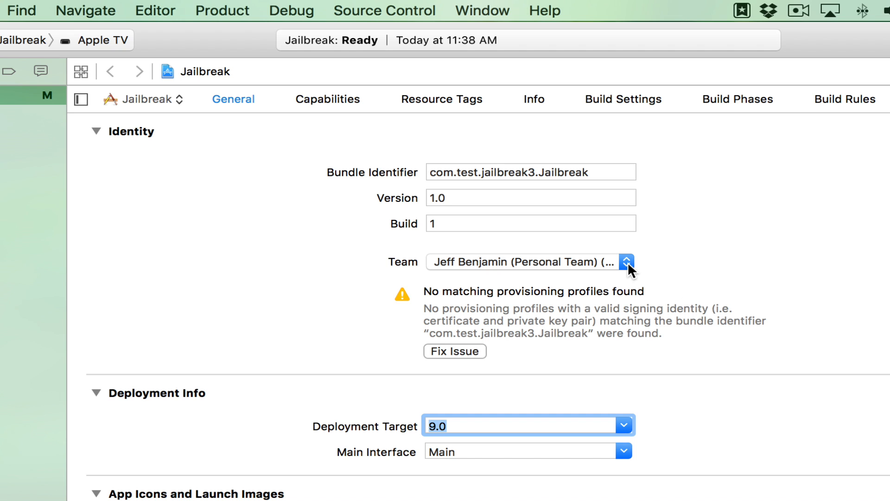
mouse_move(615, 267)
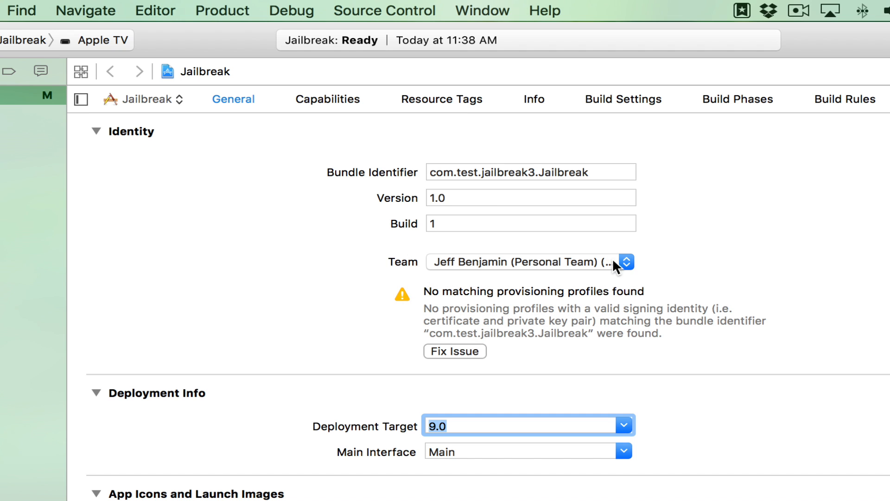
Fix and confirm the missing provisioning profile issue to clear the signing warning
left_click(455, 351)
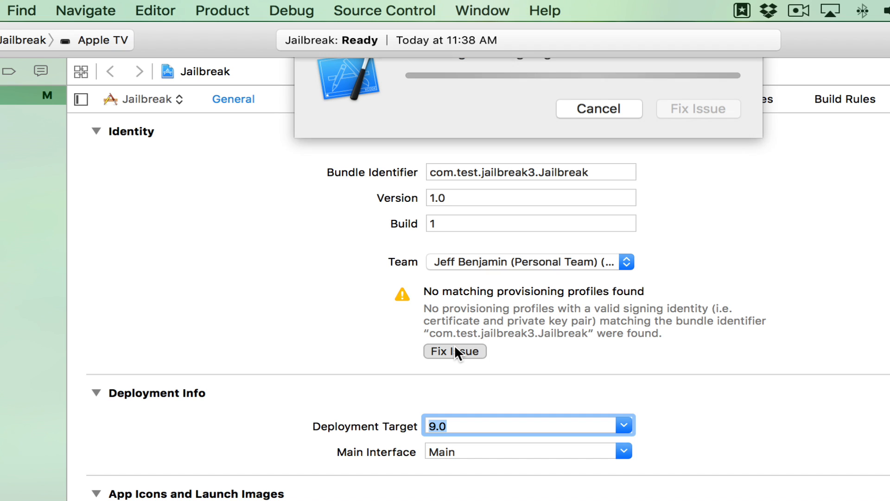
left_click(454, 351)
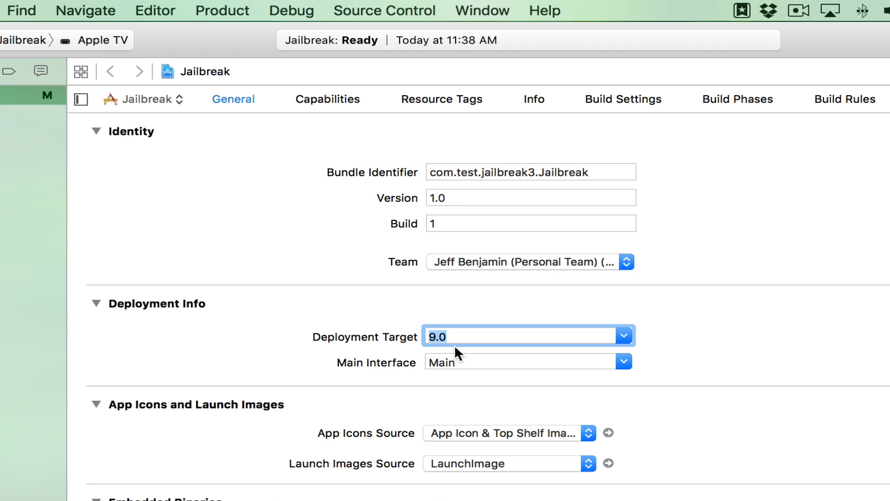
mouse_move(689, 289)
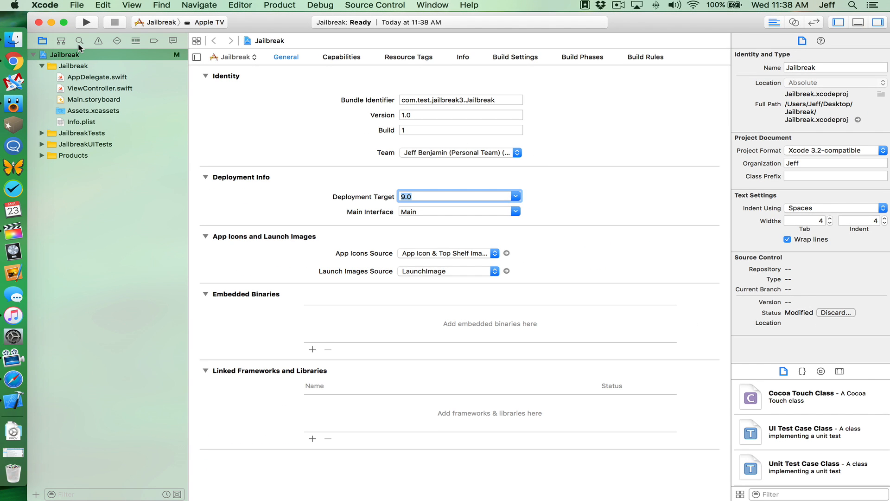
mouse_move(51, 25)
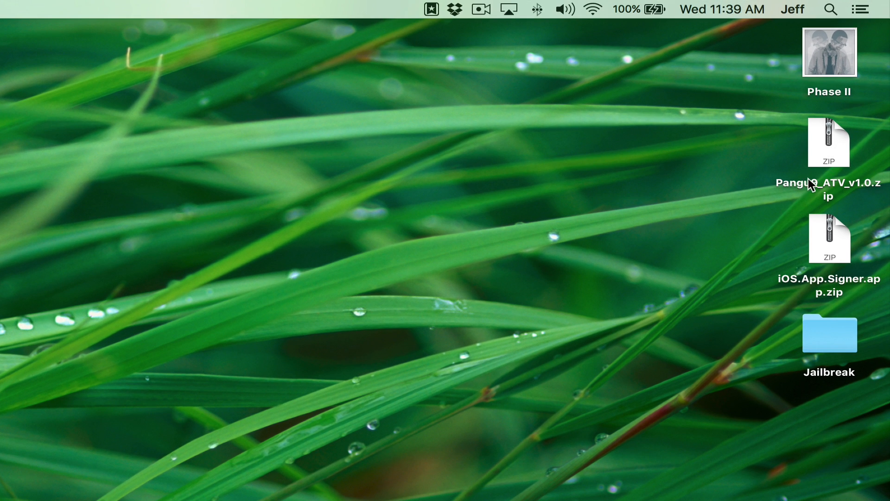
Extract Pangu9_ATV_v1.0.zip and iOS.App.Signer.app.zip on the Desktop
left_click(828, 142)
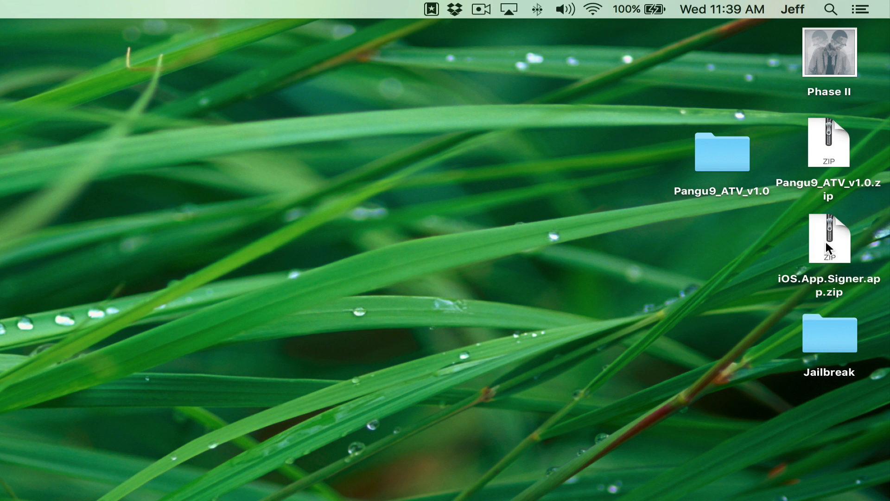
left_click(829, 237)
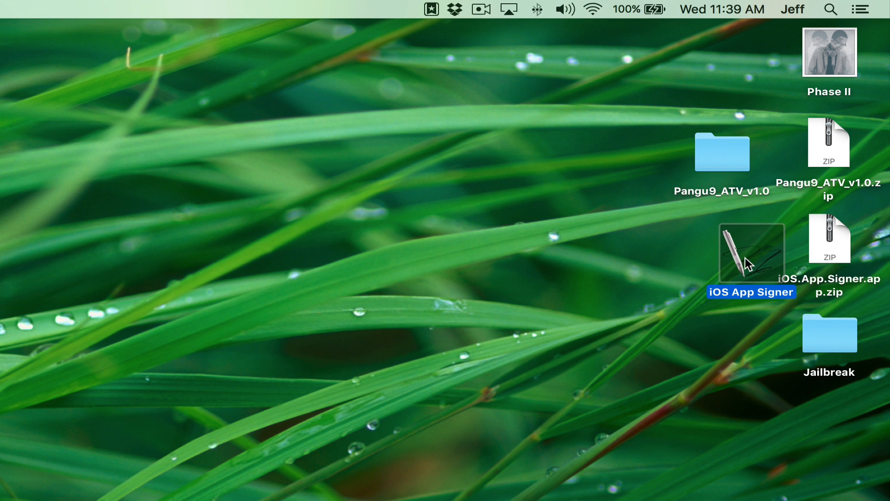
Launch iOS App Signer and load Desktop/Pangu9_ATV_v1.0/Payload/atvipa as the input file
double_click(751, 253)
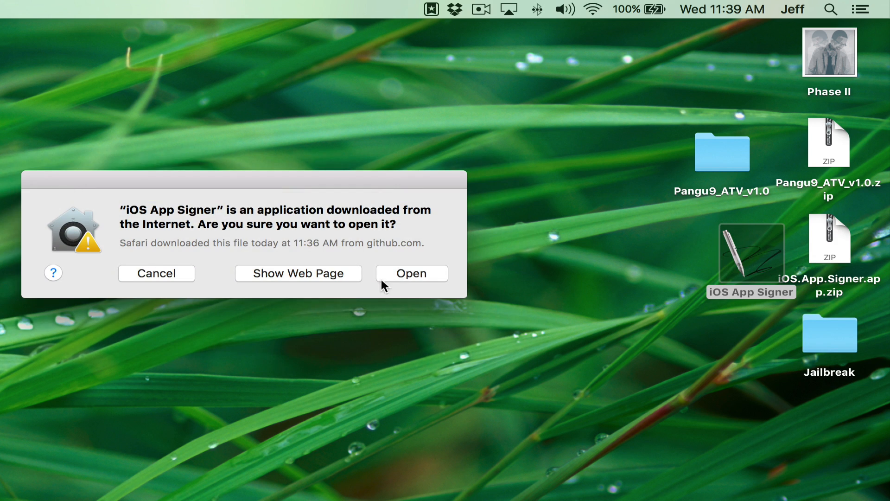
left_click(412, 273)
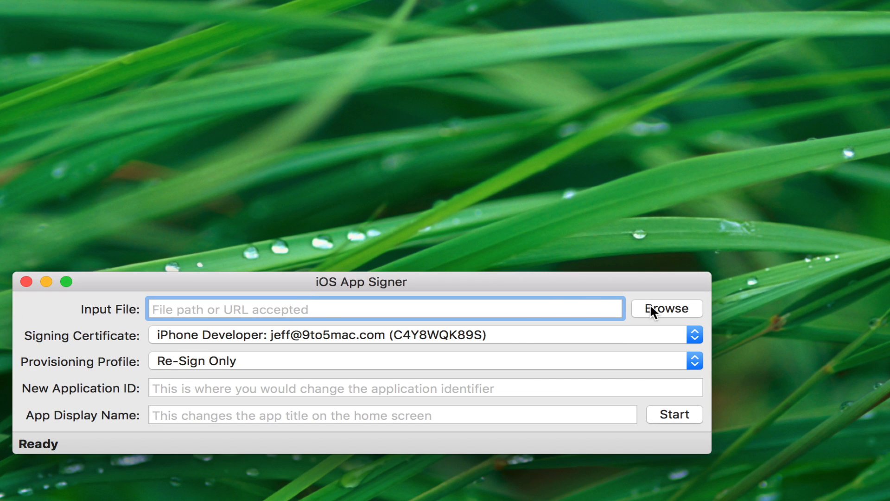
left_click(667, 308)
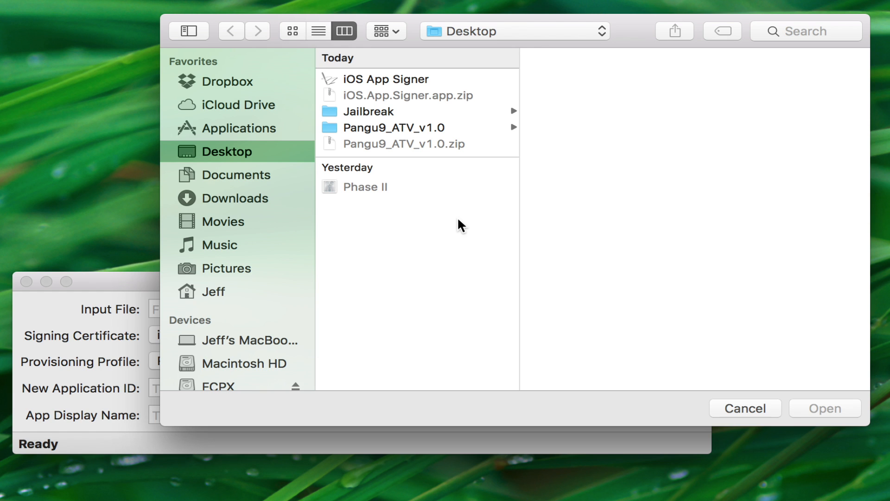
left_click(394, 127)
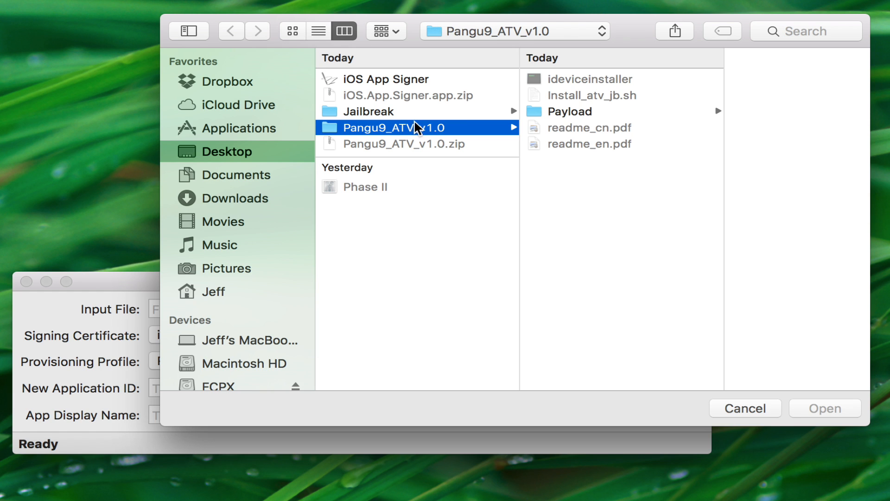
left_click(570, 111)
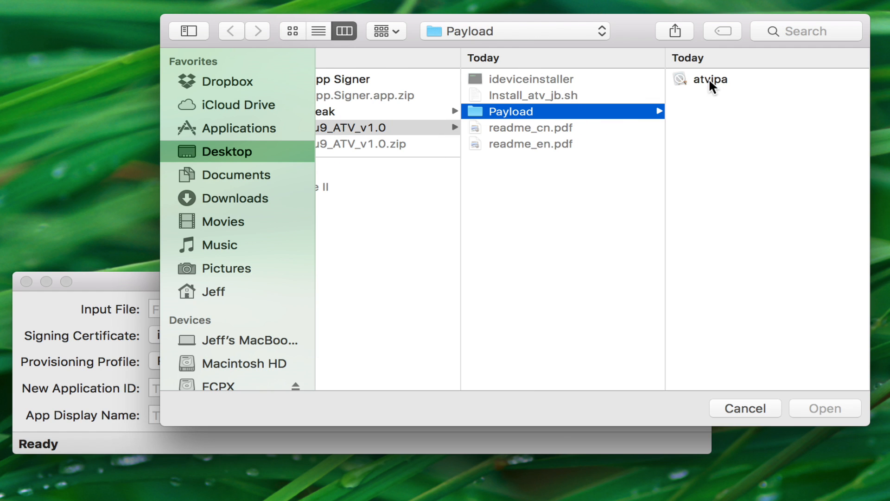
left_click(709, 79)
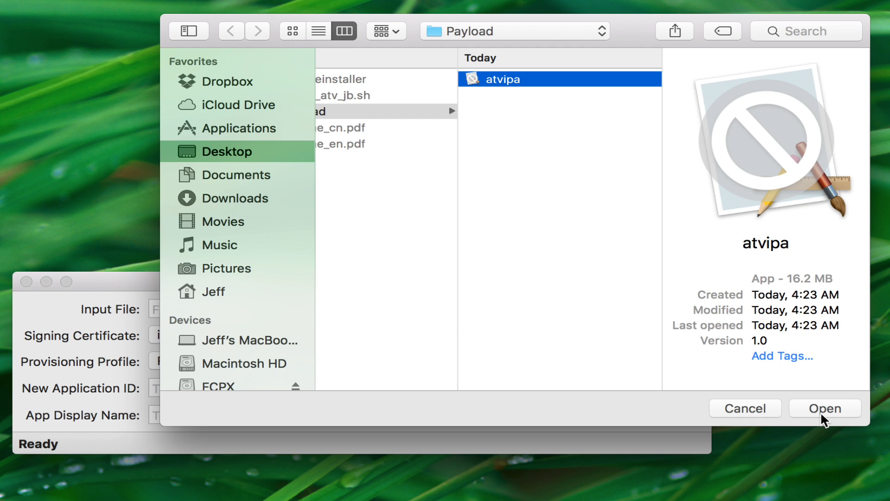
left_click(824, 408)
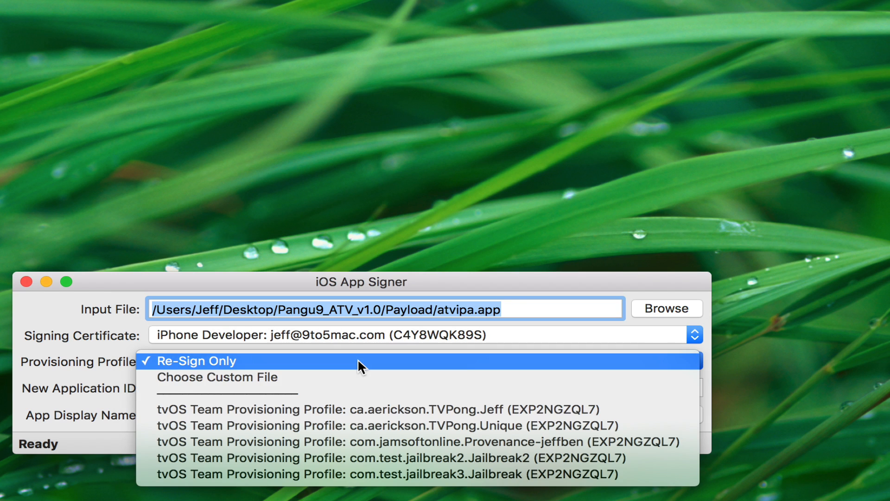
mouse_move(400, 409)
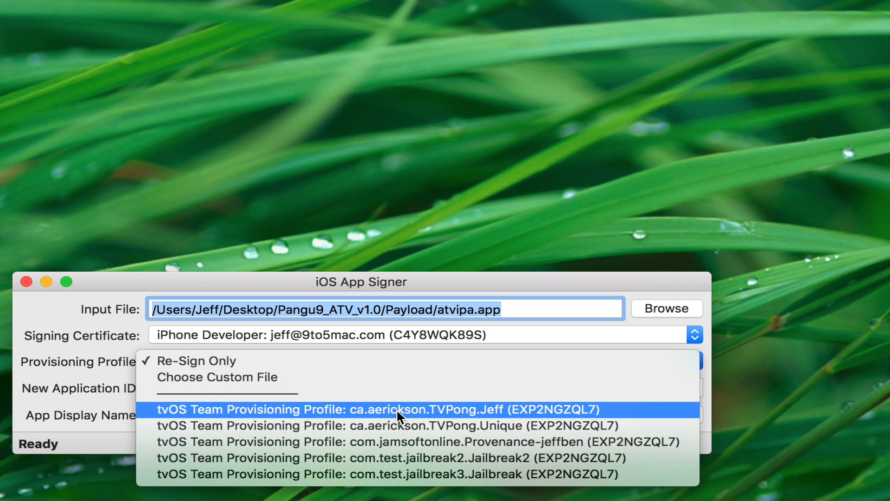
mouse_move(402, 409)
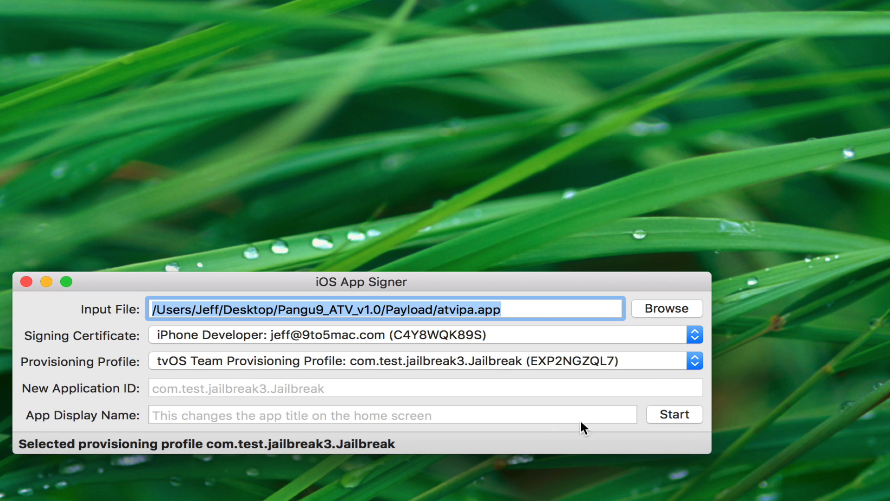
Start signing and save the output as atvipa.ipa on the Desktop
left_click(674, 414)
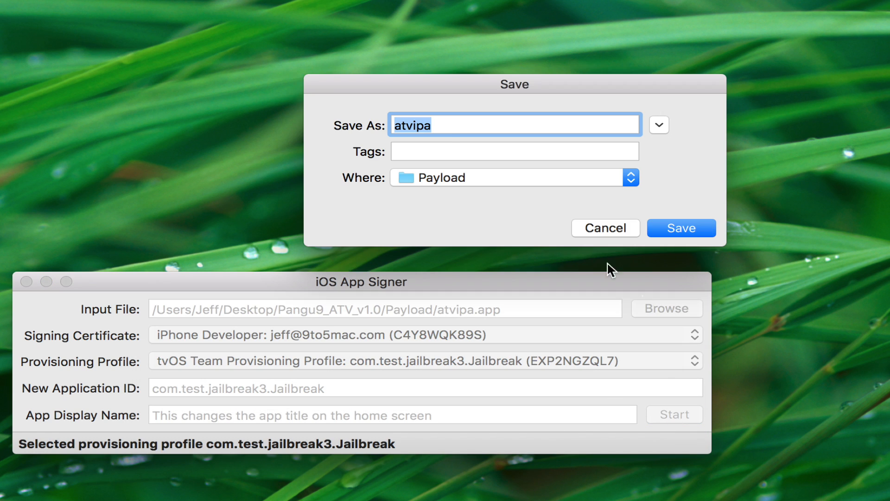
mouse_move(592, 145)
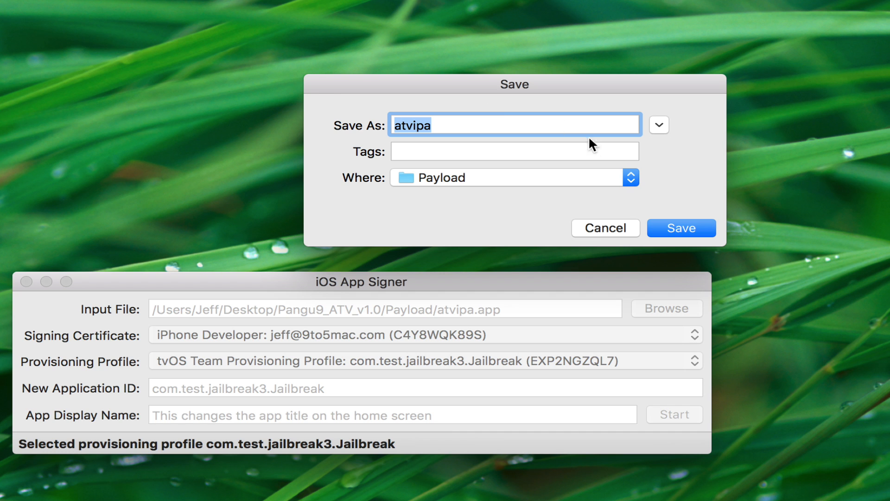
mouse_move(700, 206)
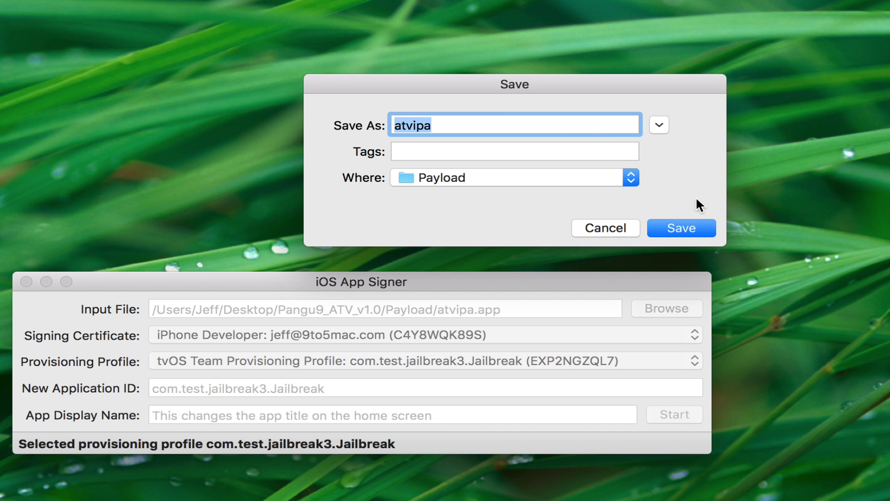
left_click(630, 177)
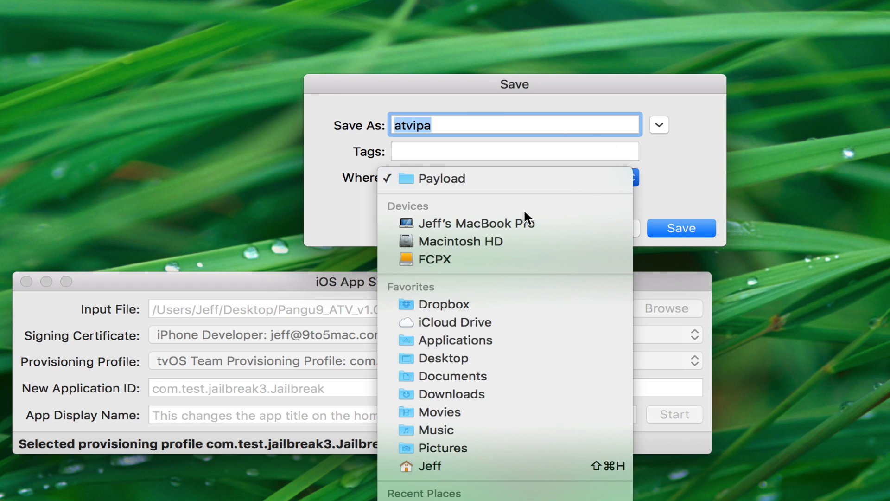
left_click(448, 358)
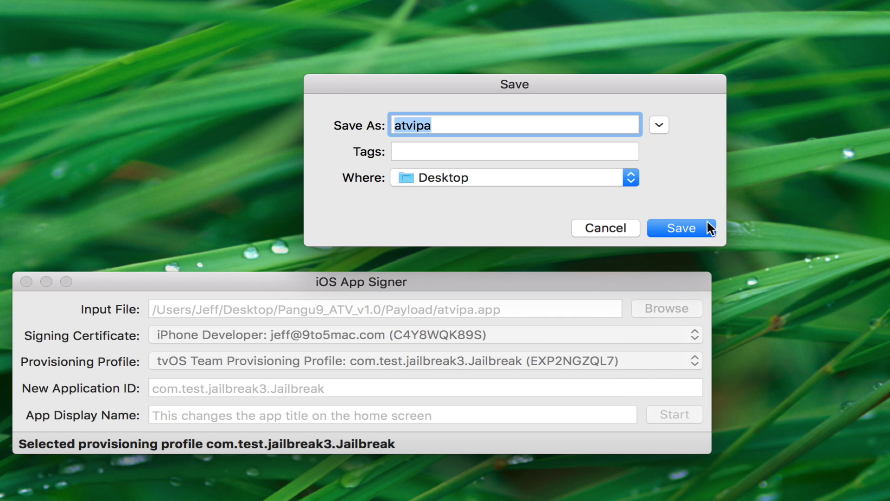
left_click(681, 228)
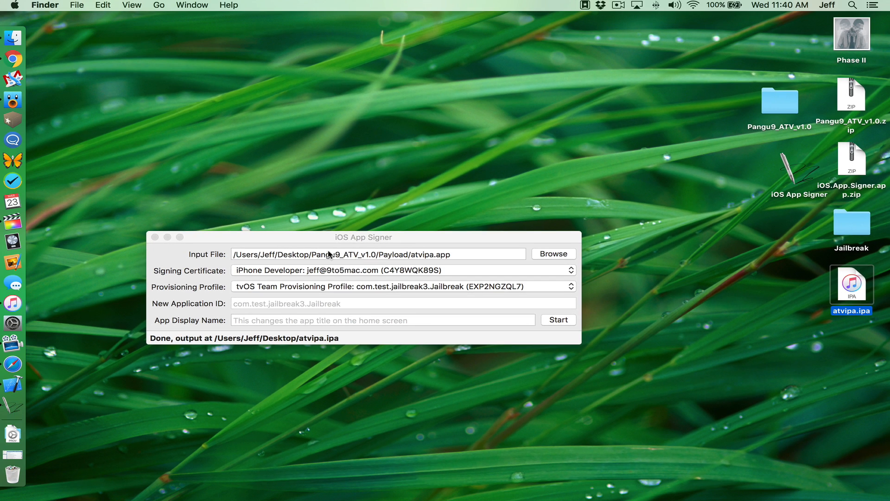
mouse_move(155, 238)
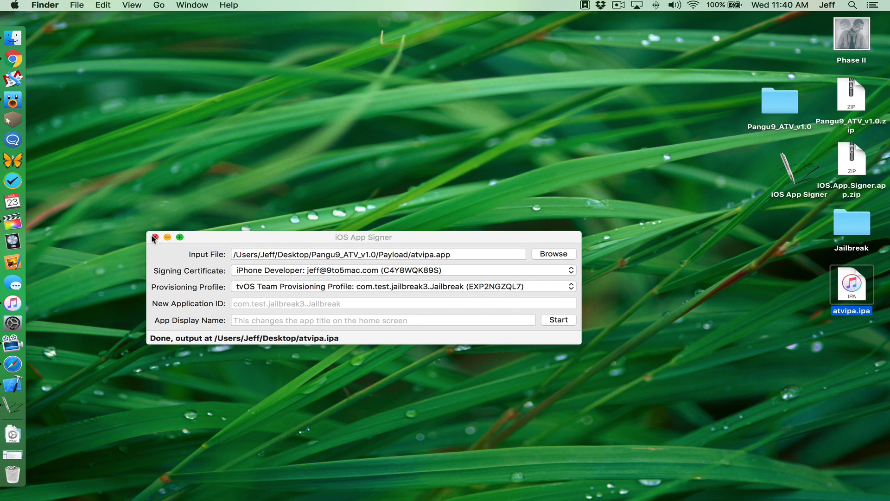
Close iOS App Signer, then add atvipa.ipa to the Apple TV via Xcode's Devices window
left_click(154, 237)
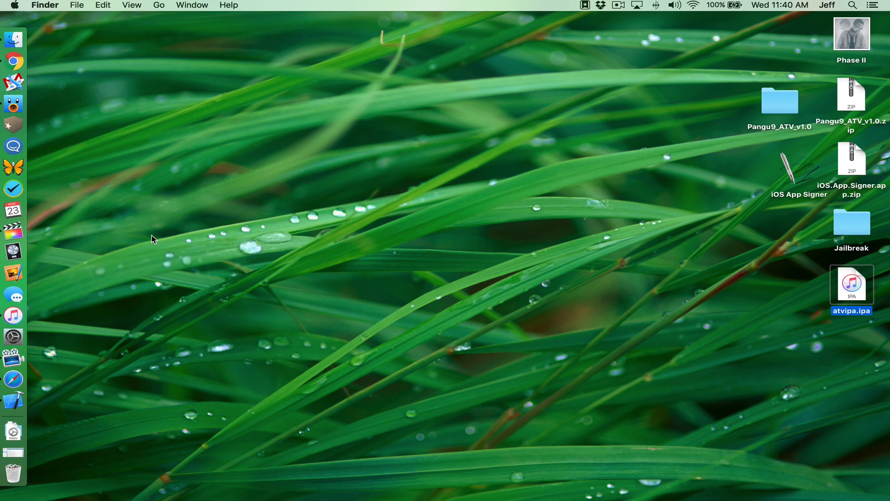
mouse_move(371, 341)
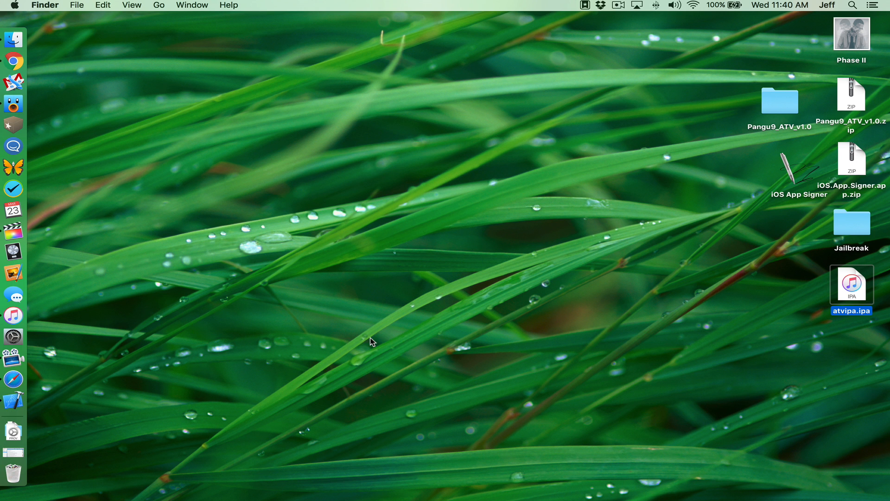
mouse_move(13, 399)
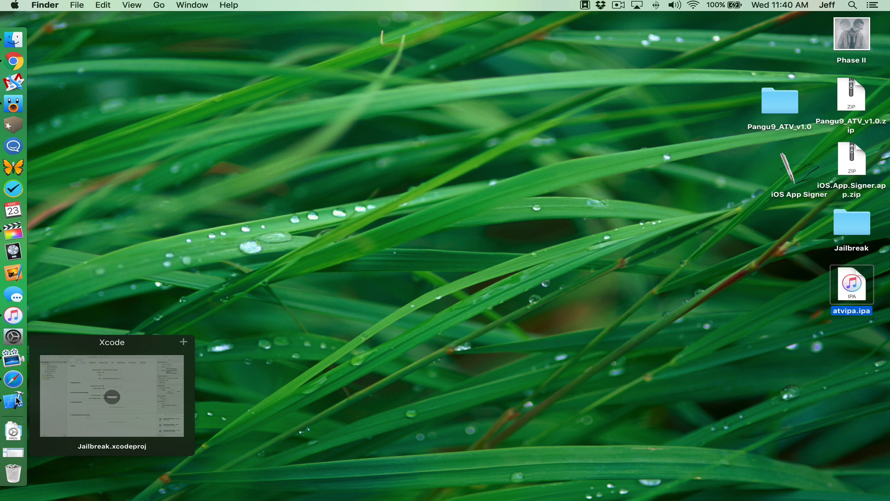
left_click(112, 394)
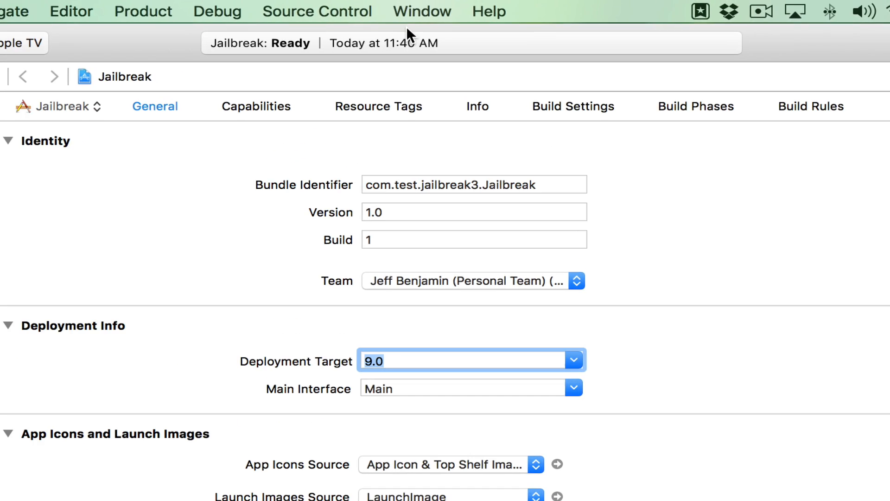
left_click(421, 11)
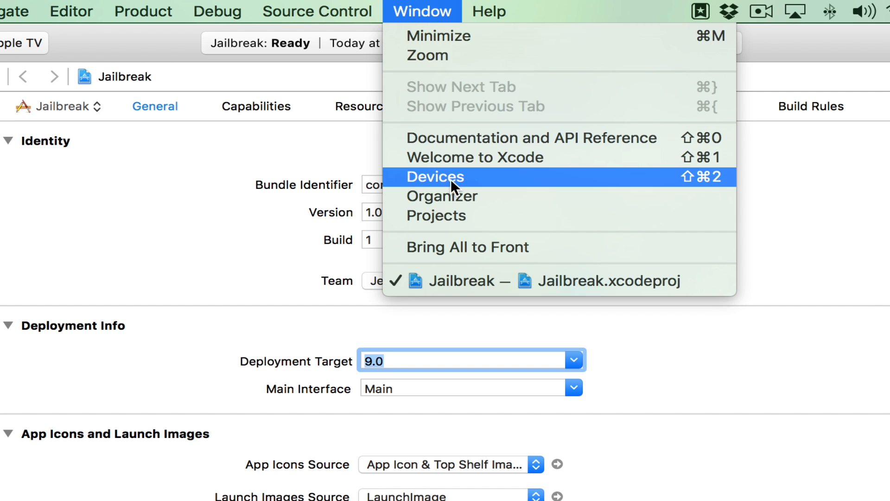
left_click(436, 176)
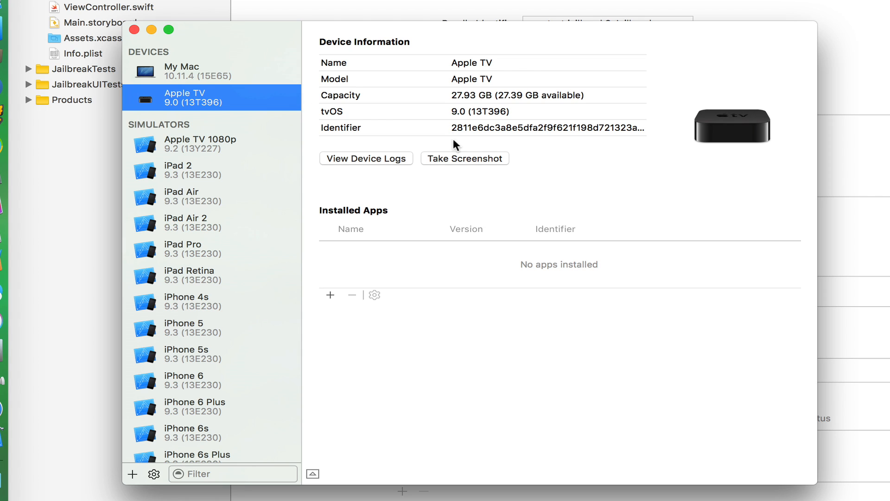
mouse_move(334, 301)
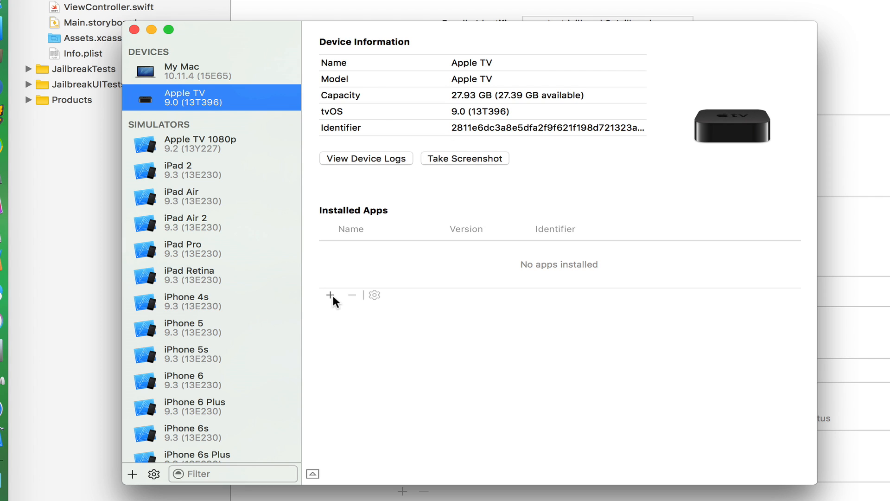
left_click(332, 295)
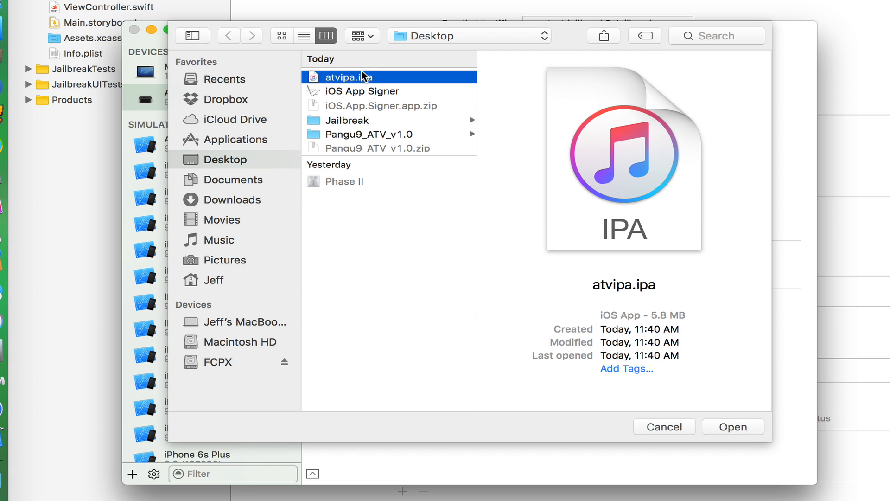
left_click(733, 426)
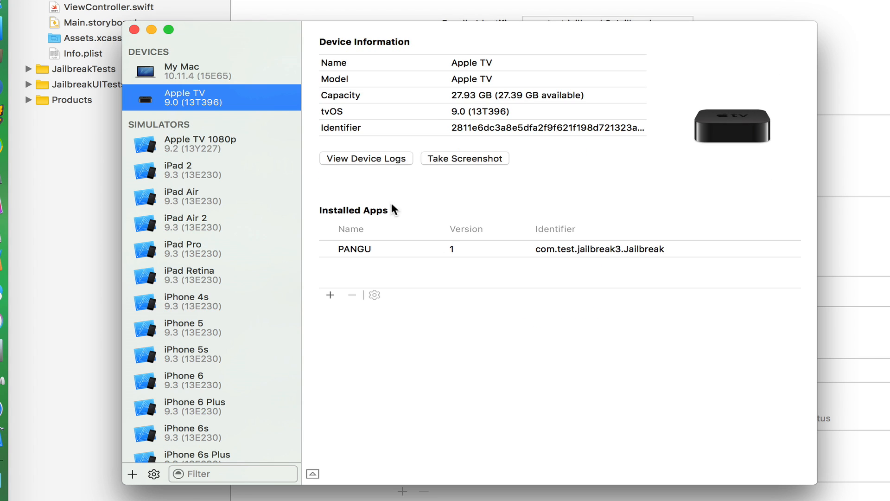
mouse_move(135, 30)
type("ssh root@10.0.1.17")
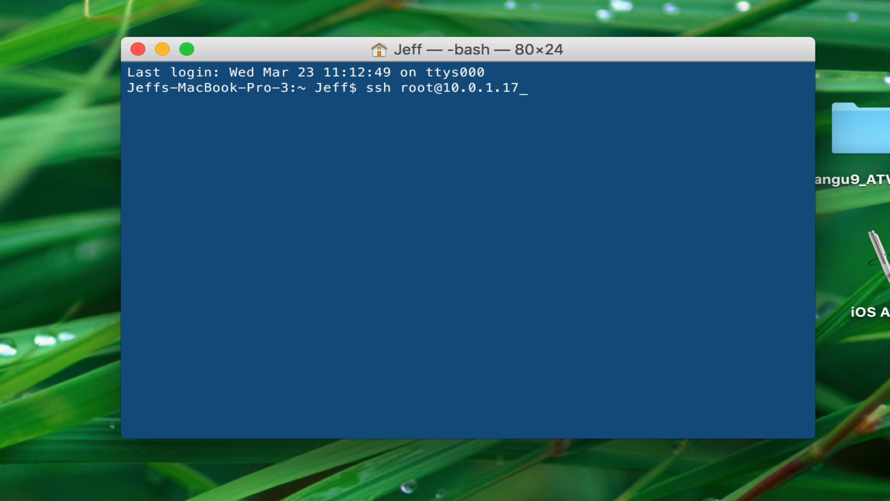
key("Return")
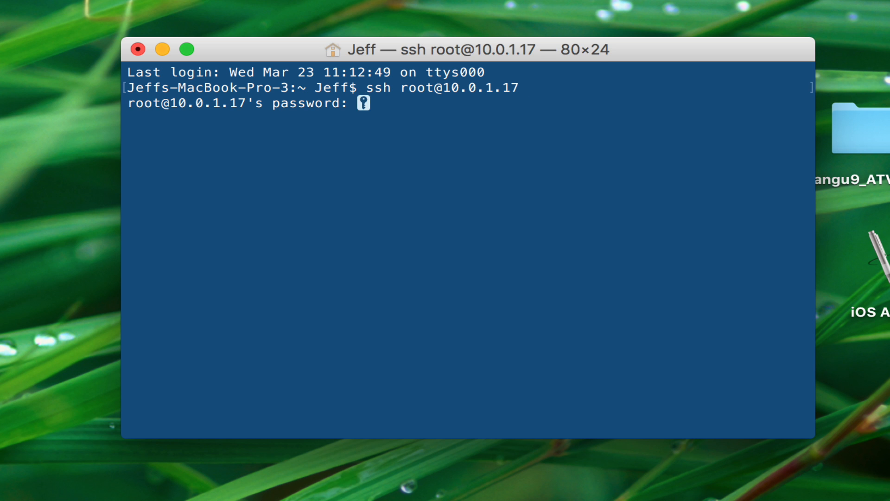
key("Return")
type("cd")
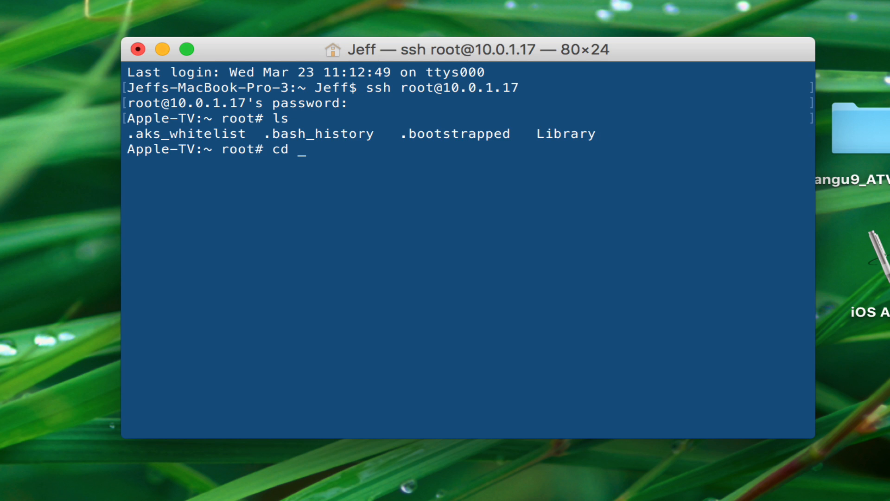
key("Return")
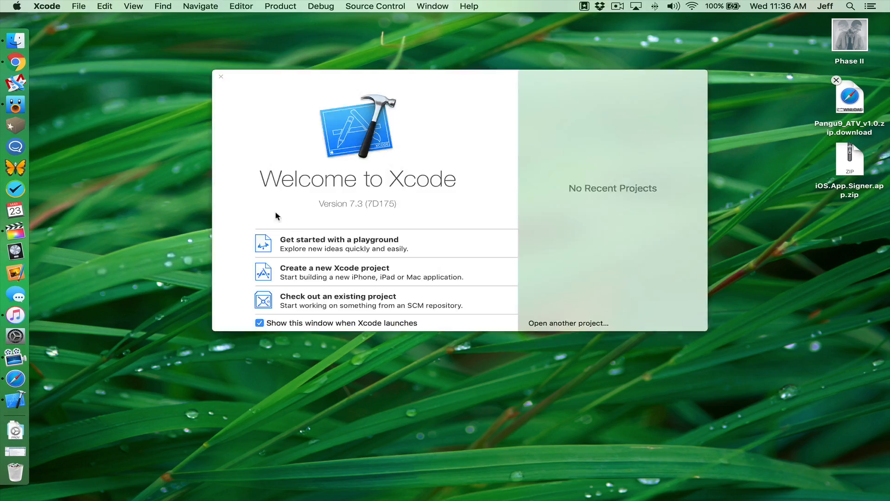
Create a new Xcode project and confirm its options for com.test.jailbreak3.Jailbreak on tvOS 9.0
left_click(323, 267)
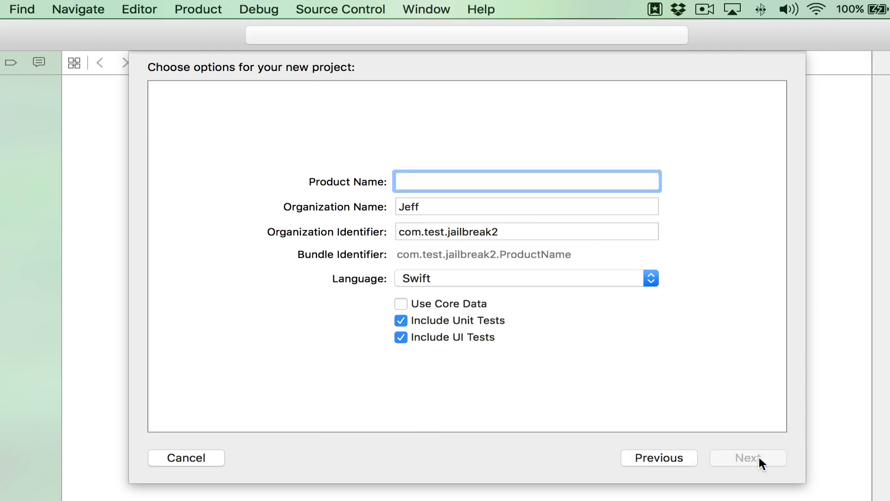
left_click(747, 457)
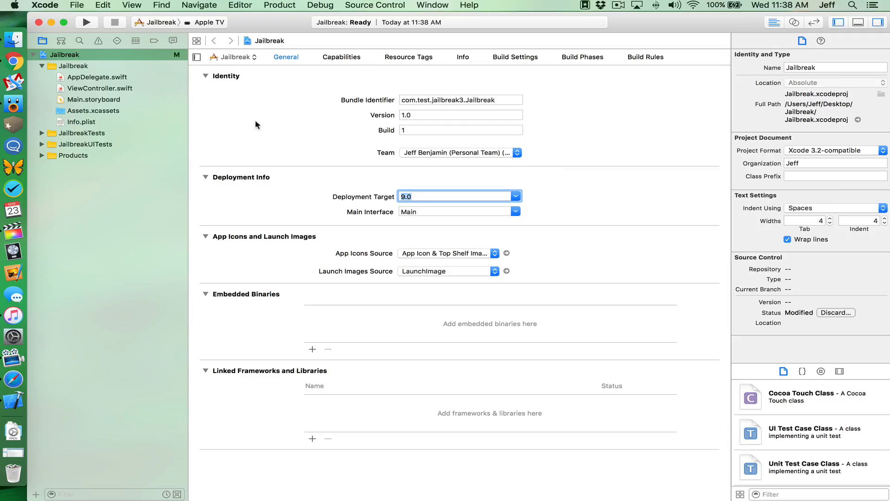